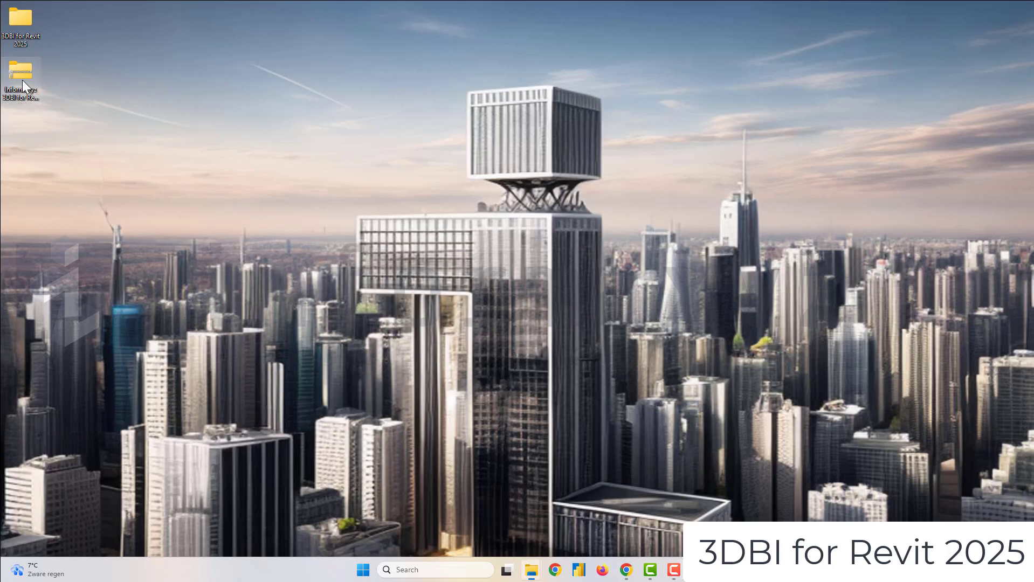
Step: Install the 3DBI for Revit 2025 add-in from the Informaxyz zip, accepting the license
double_click(20, 71)
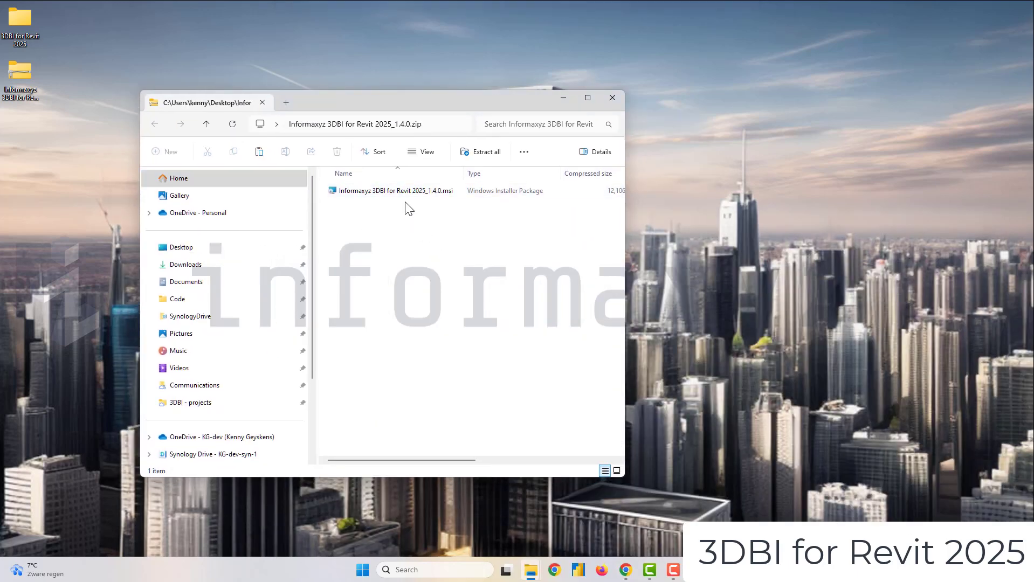
double_click(393, 191)
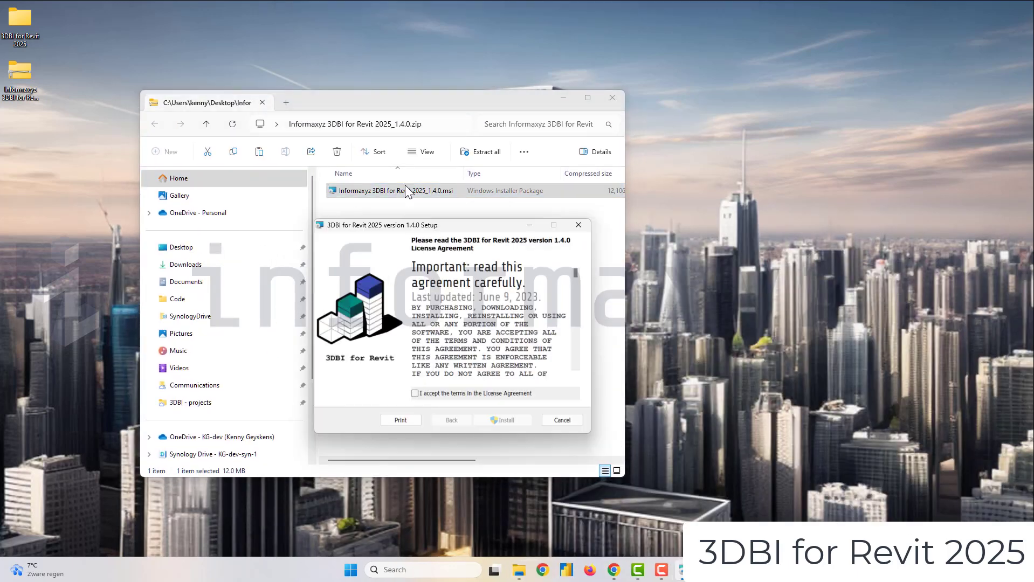
scroll("down", 3)
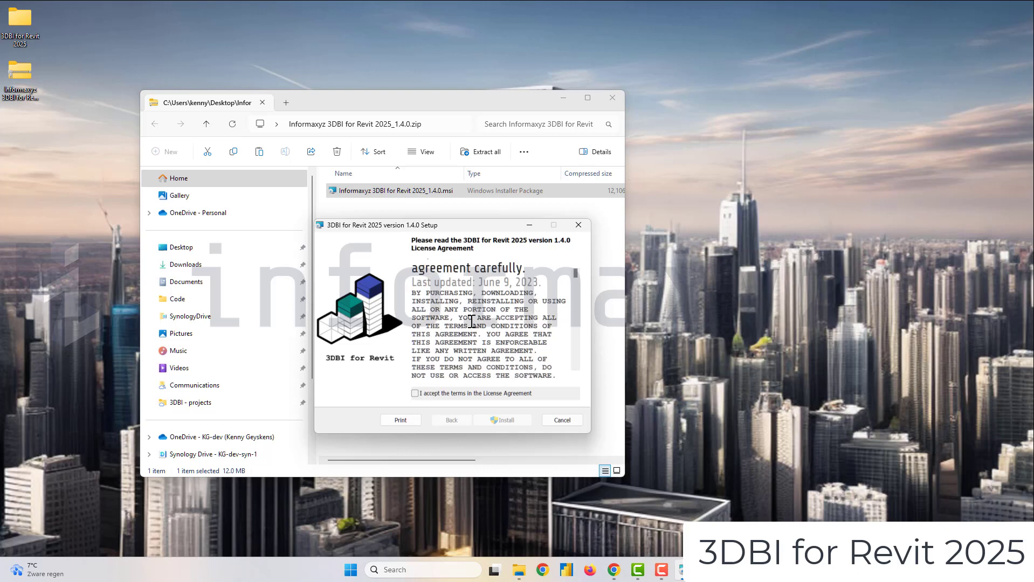
scroll("down", 3)
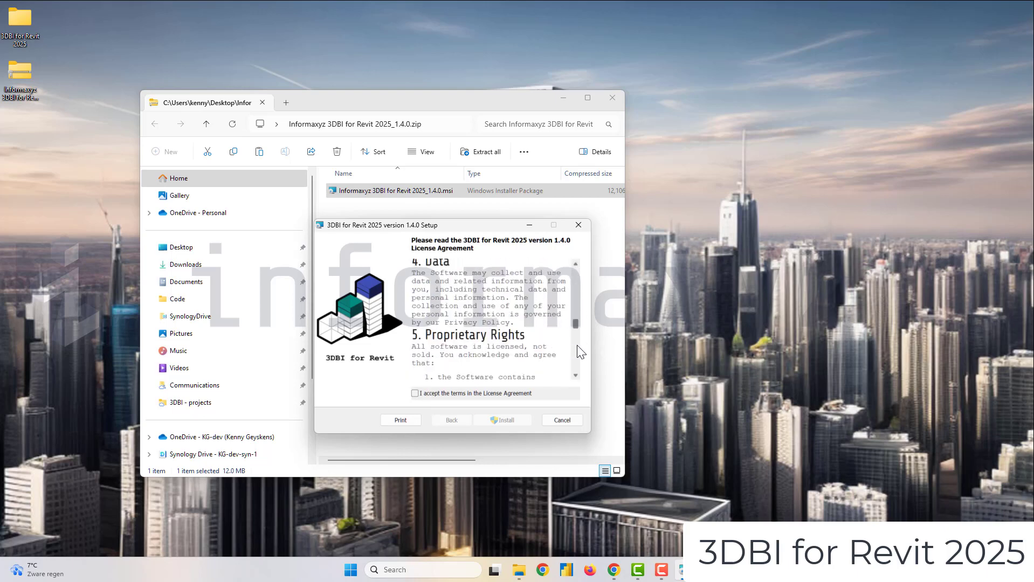
scroll("down", 3)
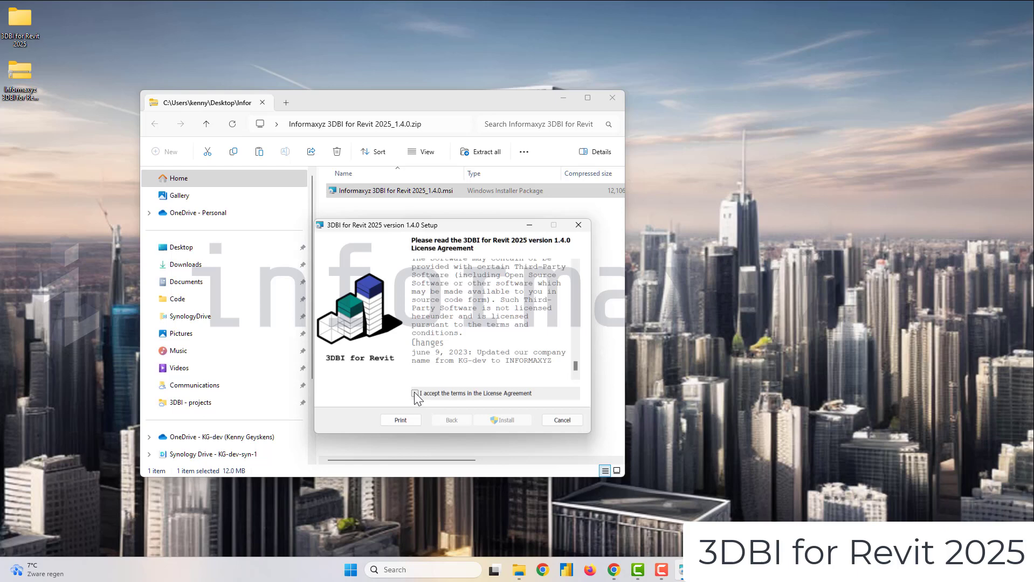
left_click(502, 420)
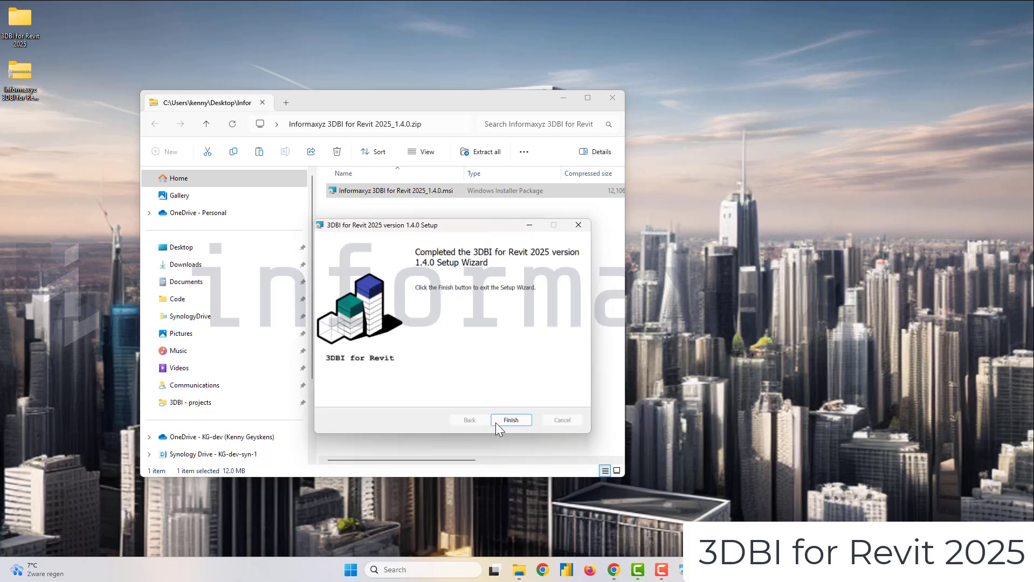
left_click(511, 419)
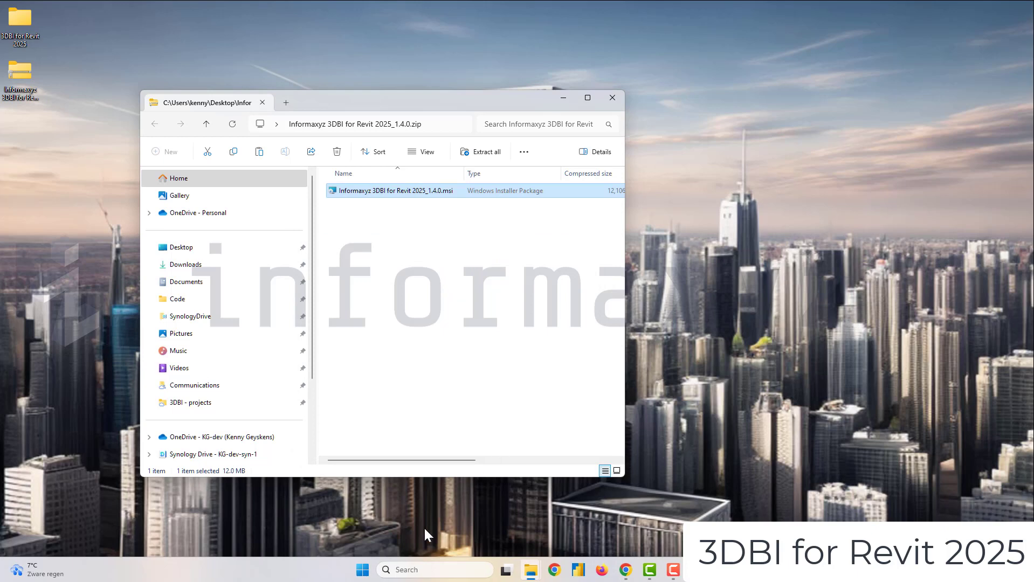
Step: Launch Revit 2025 on the Snowdon Towers sample model and open the 3DBI export window
left_click(363, 570)
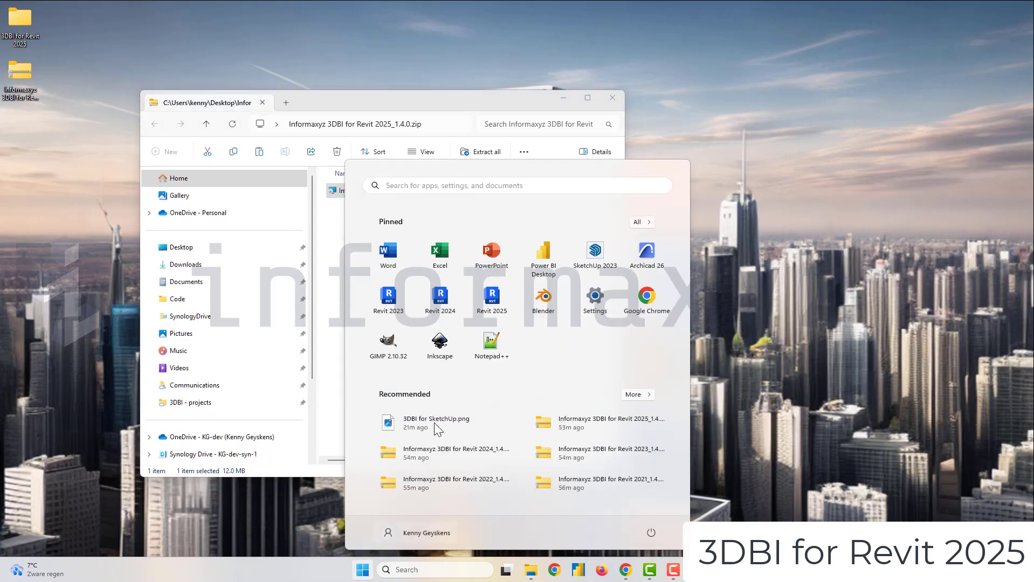
left_click(490, 295)
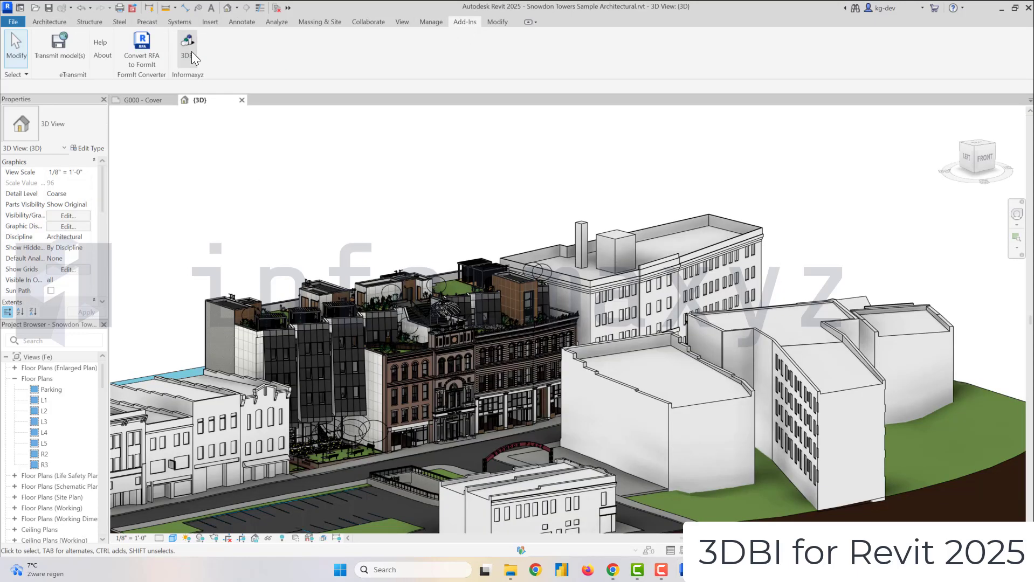
left_click(187, 46)
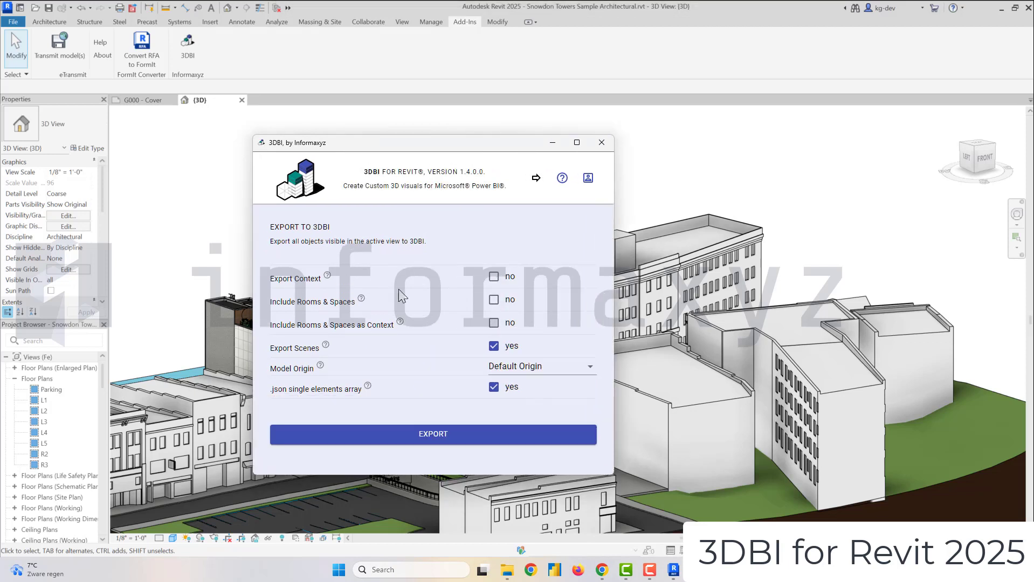
mouse_move(462, 438)
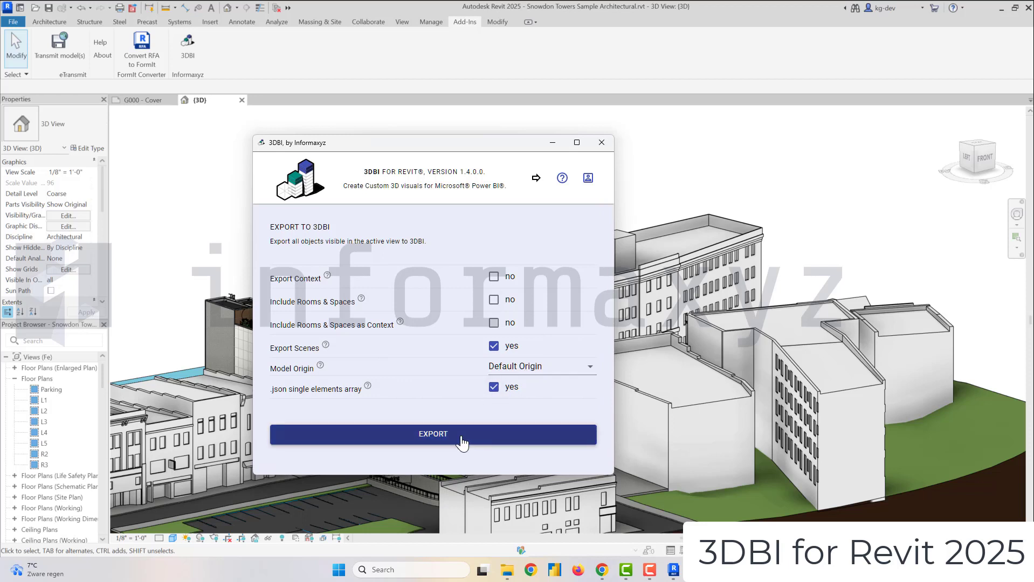
Step: Export the 3D view as 'demo', yielding a report of 7175 exported ids
left_click(432, 434)
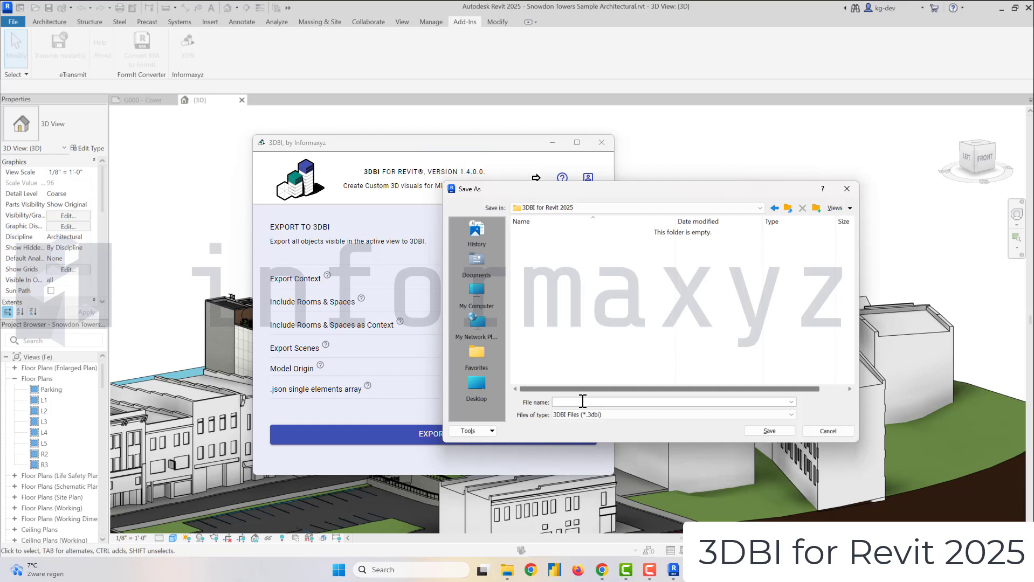
type("demo")
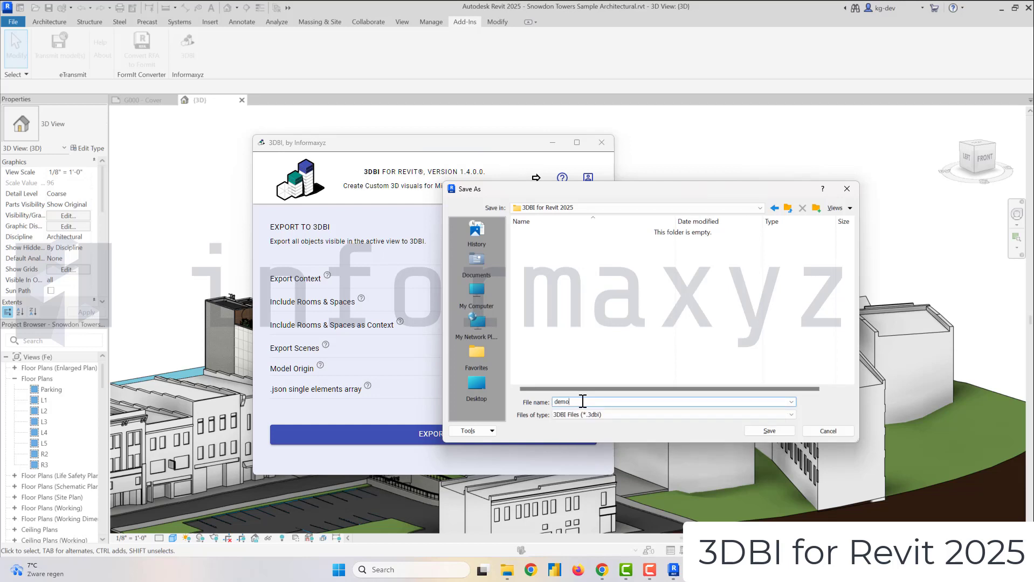
left_click(768, 429)
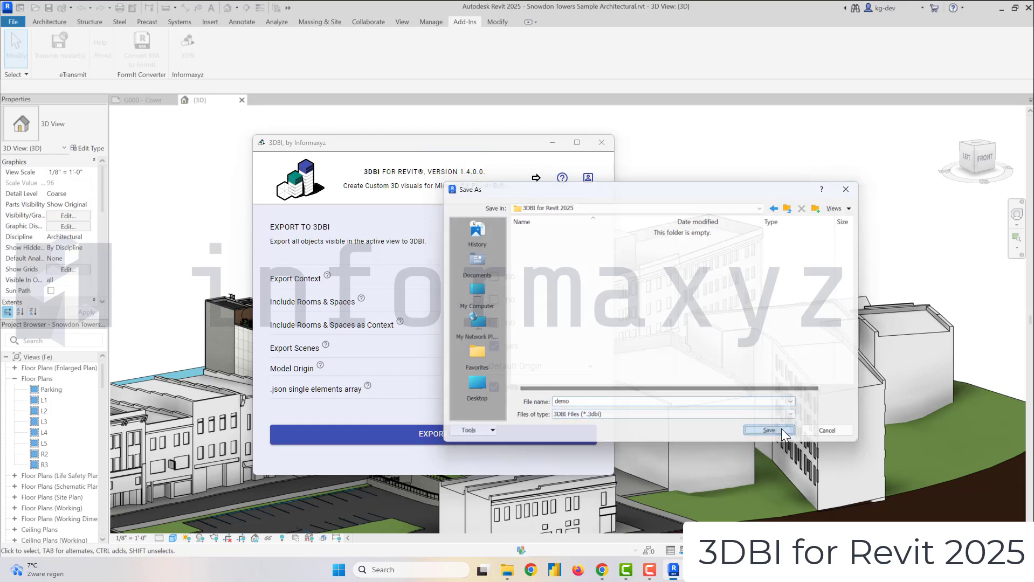
left_click(767, 429)
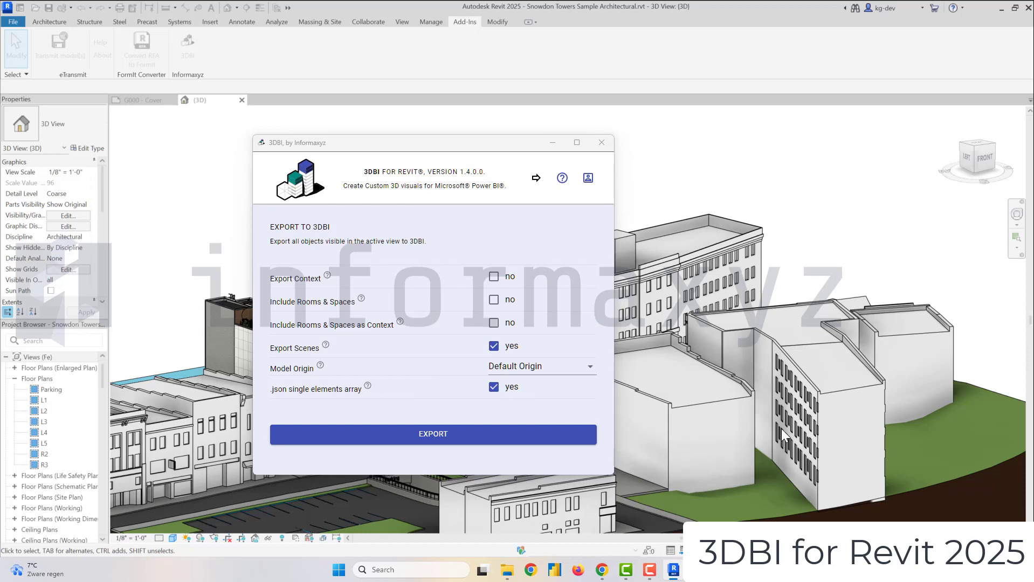
left_click(433, 434)
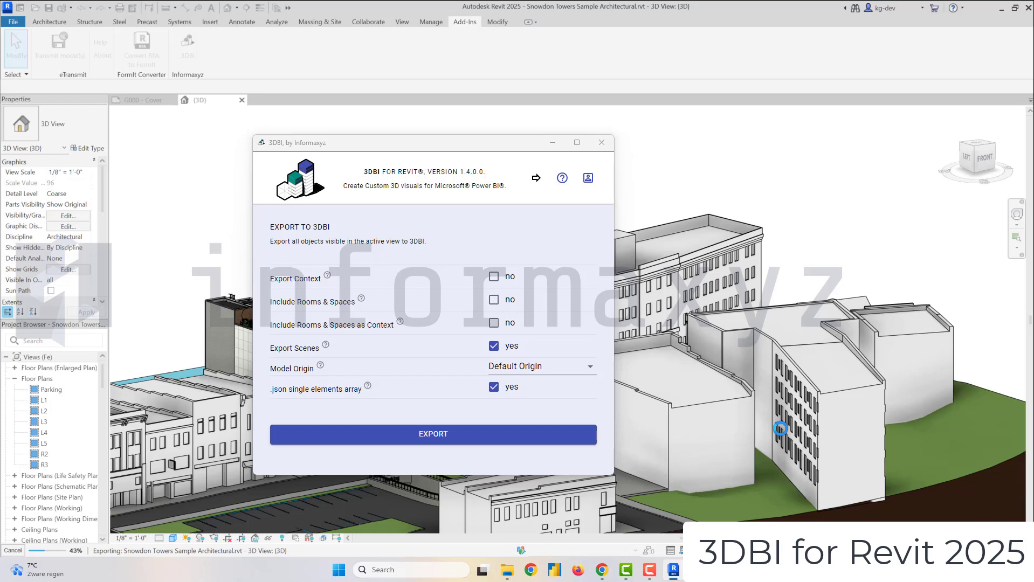
left_click(432, 434)
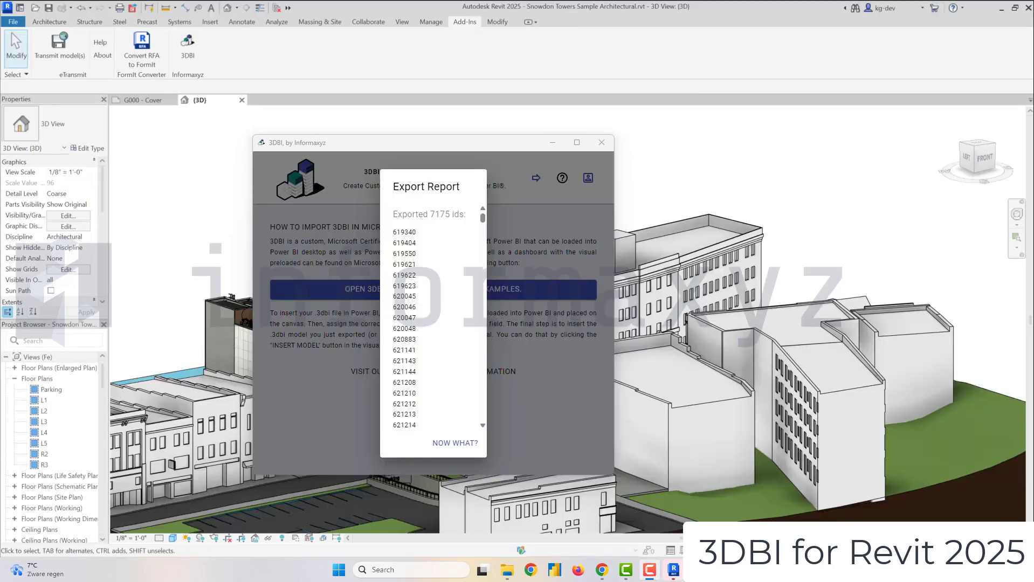
mouse_move(468, 446)
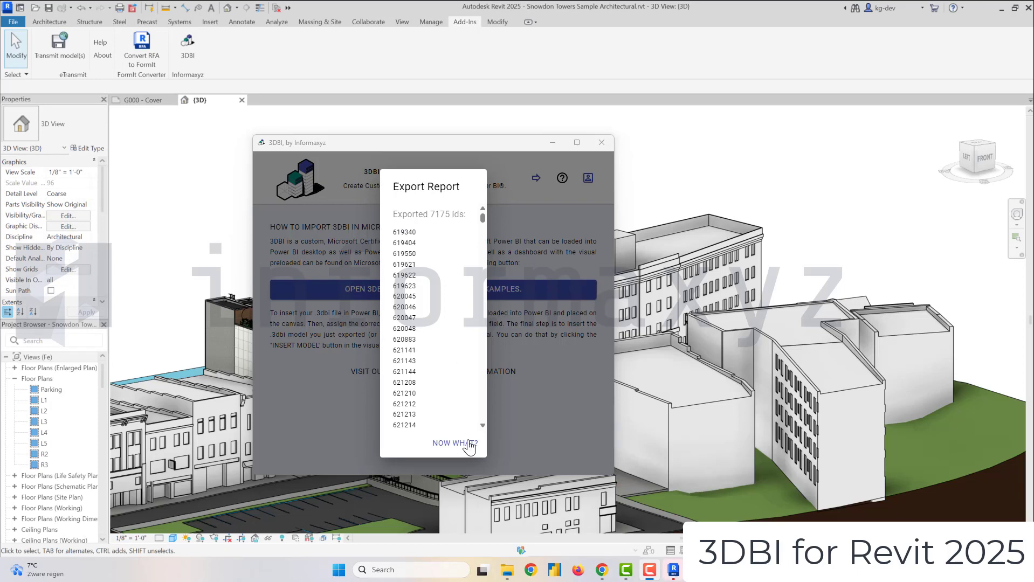
Step: Dismiss the export report and close the 3DBI add-in window
left_click(455, 443)
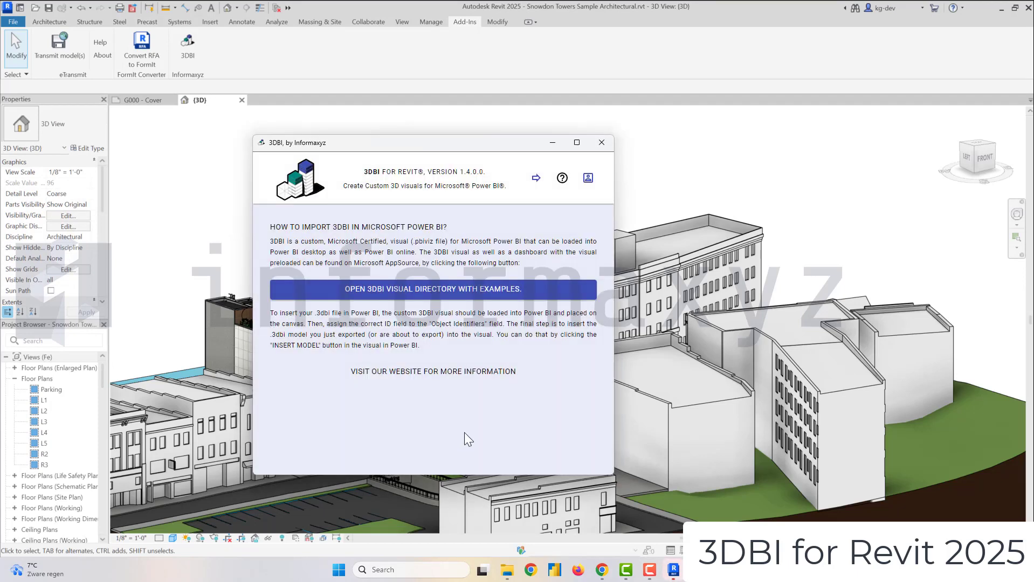
mouse_move(554, 570)
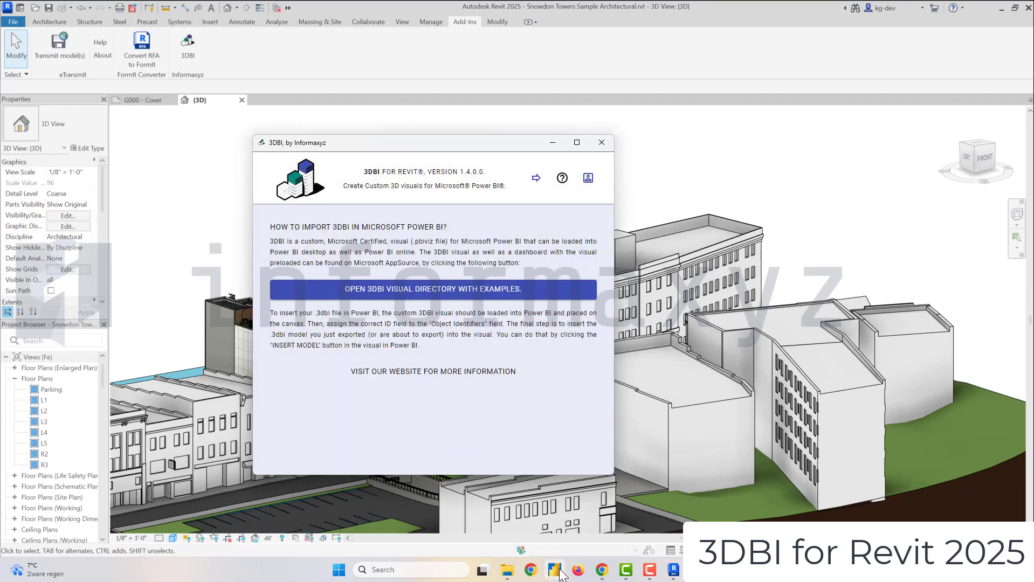
mouse_move(601, 147)
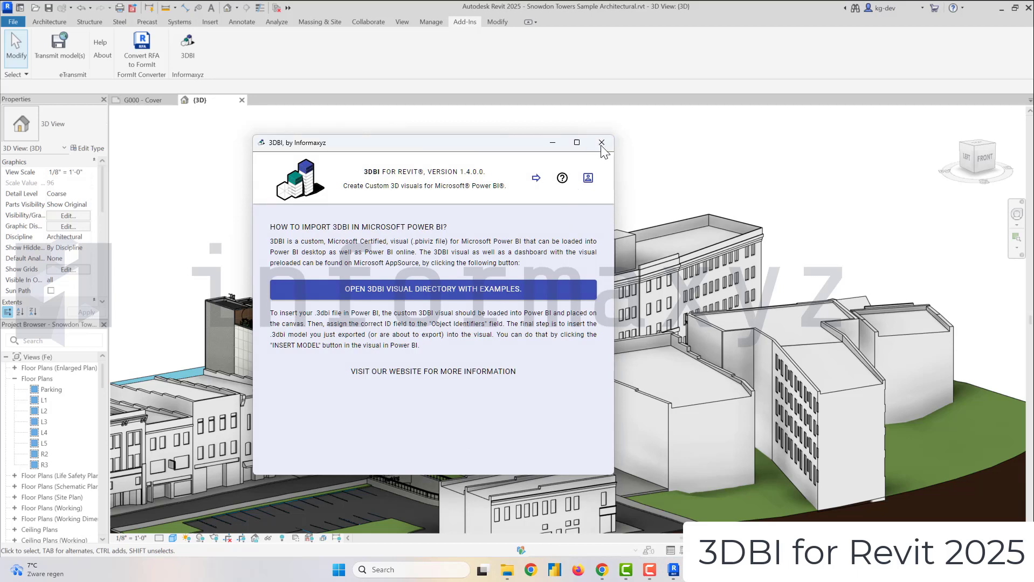
left_click(600, 143)
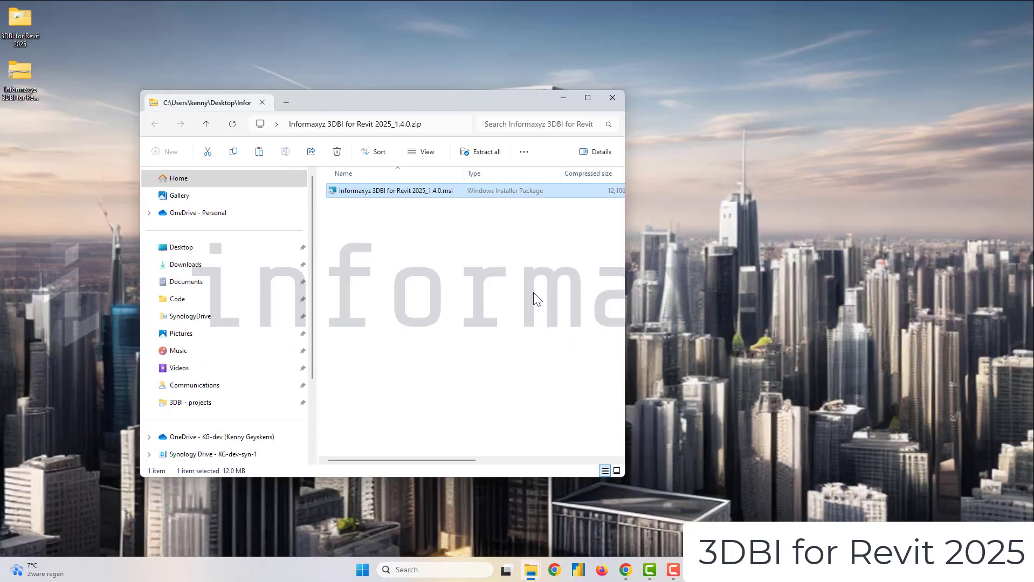
Step: Check demo.3dbi and demo_data.json, then start Power BI Desktop with a blank report
left_click(611, 97)
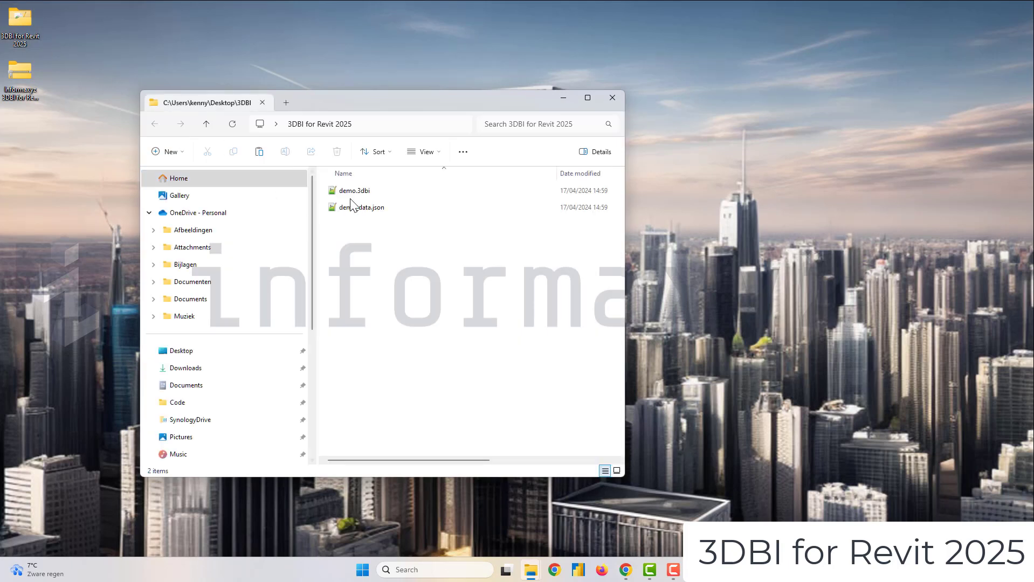
mouse_move(577, 570)
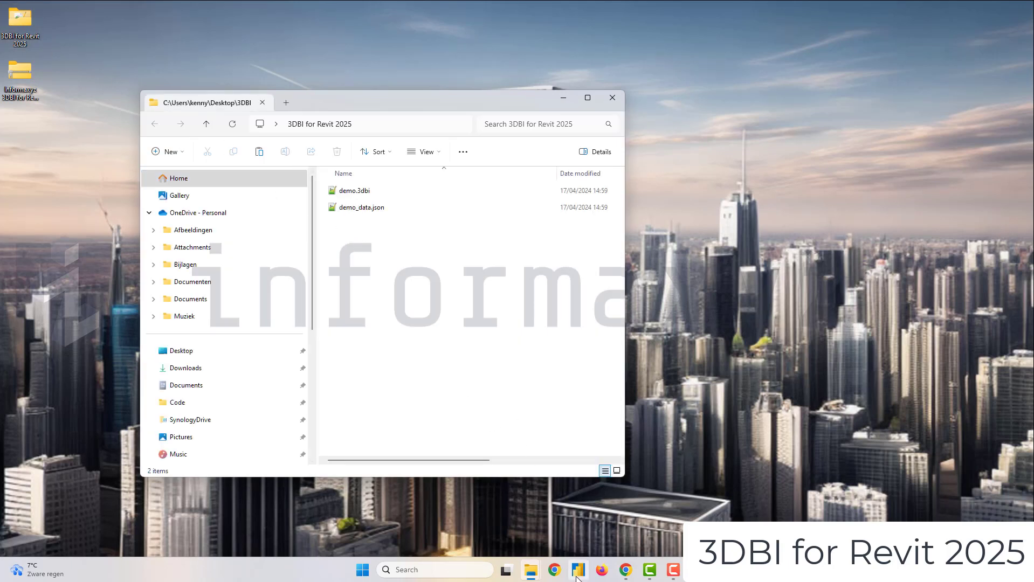
left_click(577, 569)
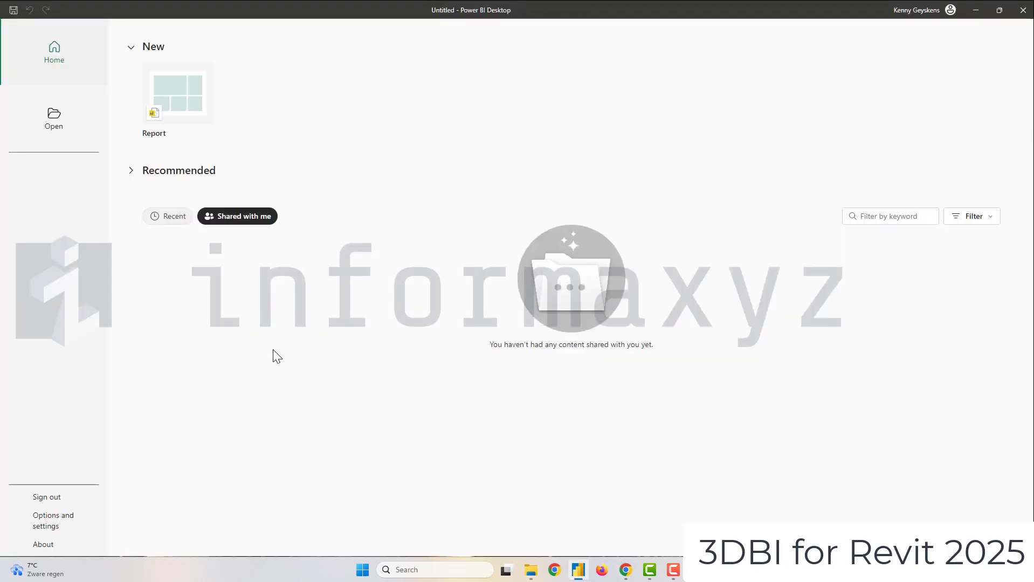
left_click(176, 93)
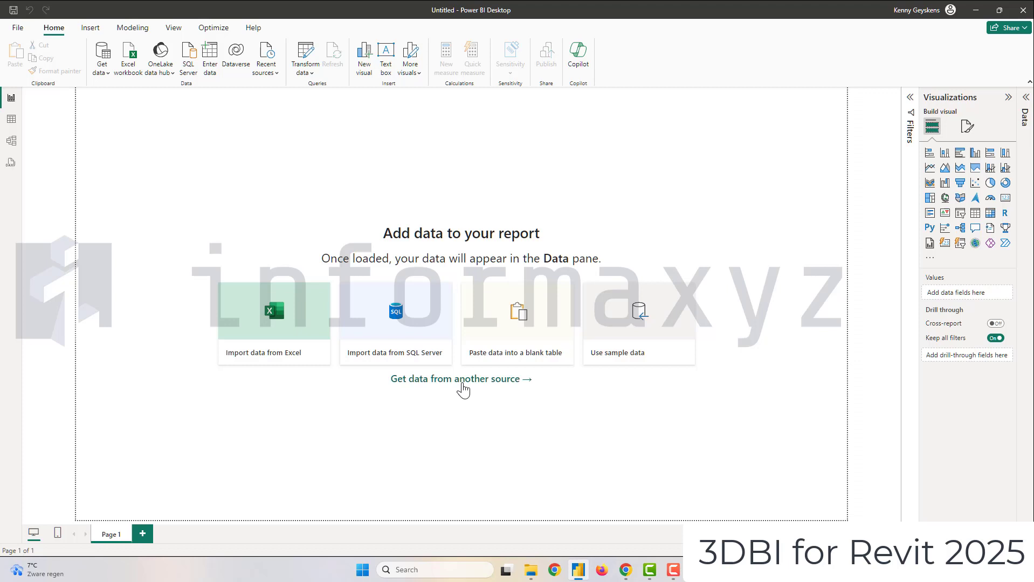
Step: Connect to demo_data.json in the 3DBI for Revit 2025 folder using the JSON connector
left_click(461, 378)
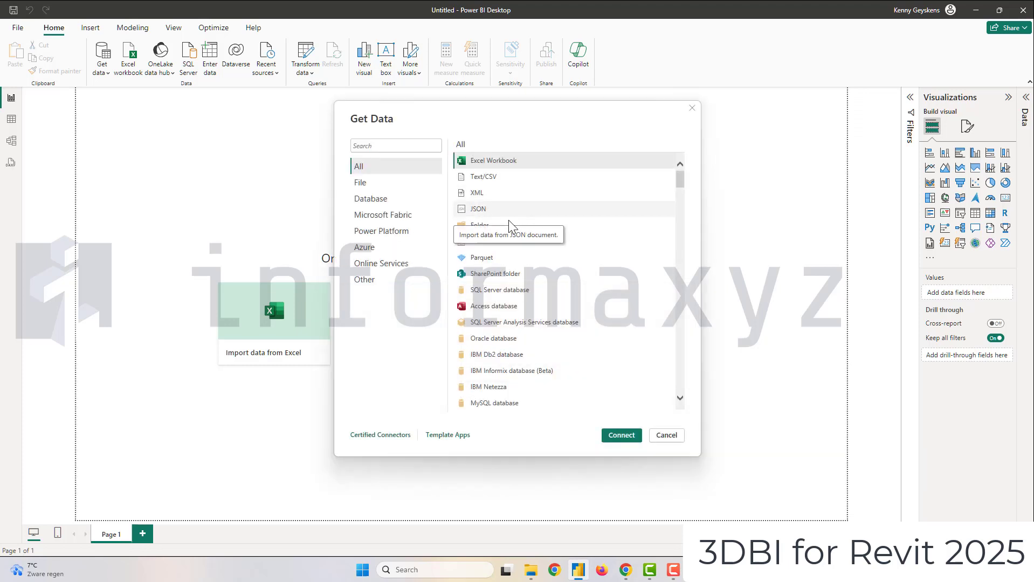
left_click(478, 209)
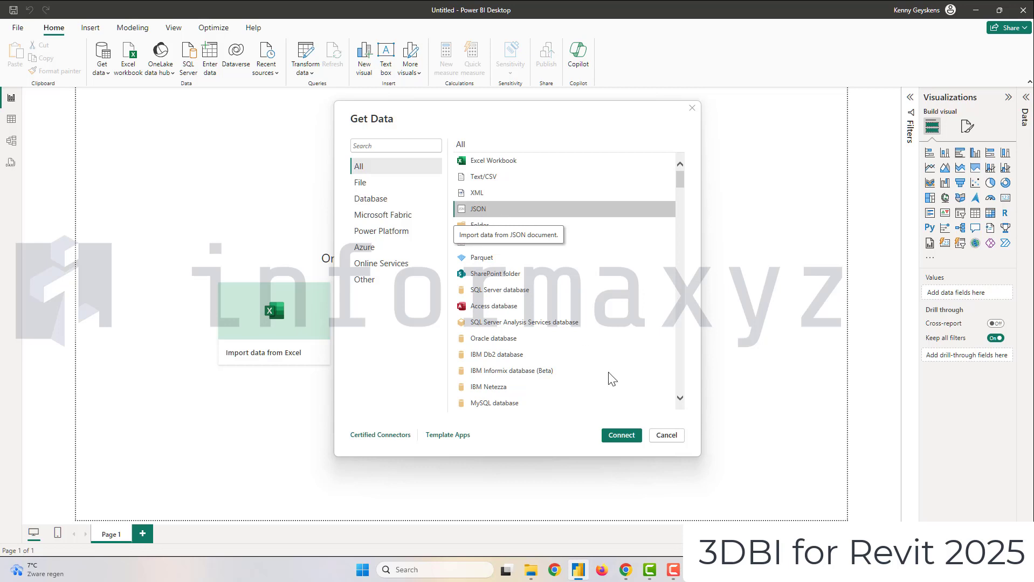
left_click(620, 435)
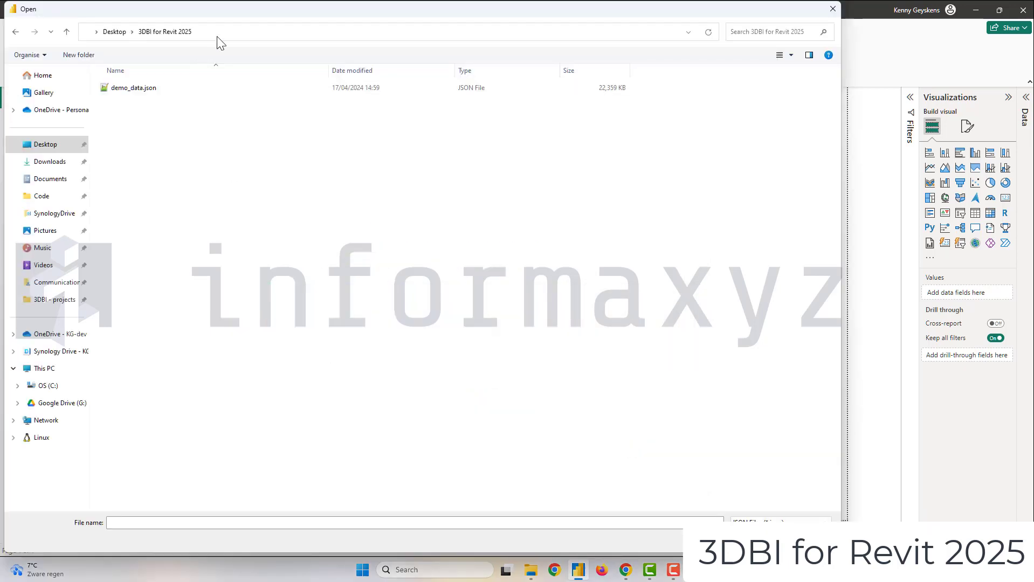
left_click(134, 87)
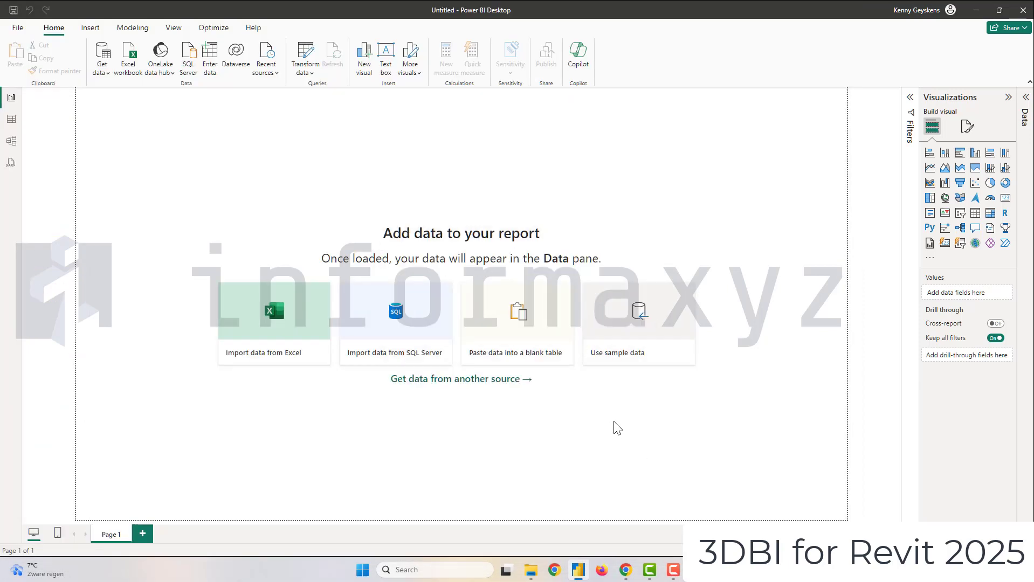
Step: Open demo_data in Power Query Editor and delete every applied step after Source
left_click(304, 56)
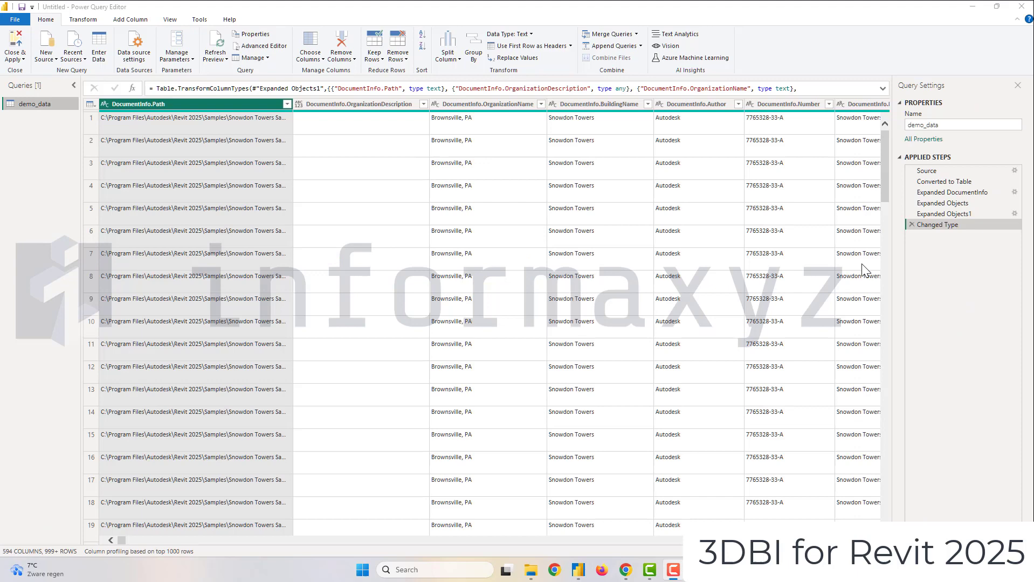
left_click(912, 213)
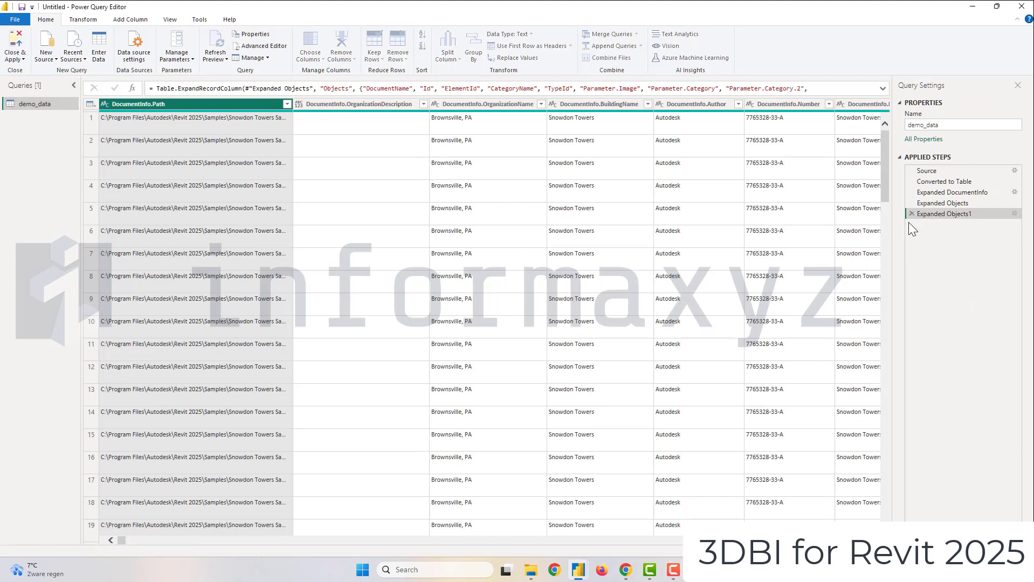
left_click(942, 202)
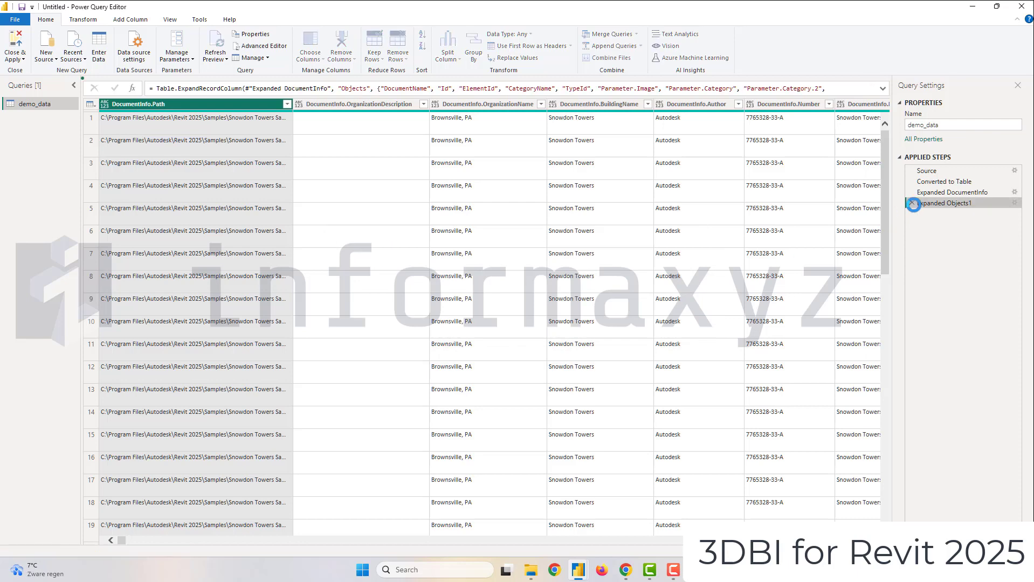
left_click(912, 192)
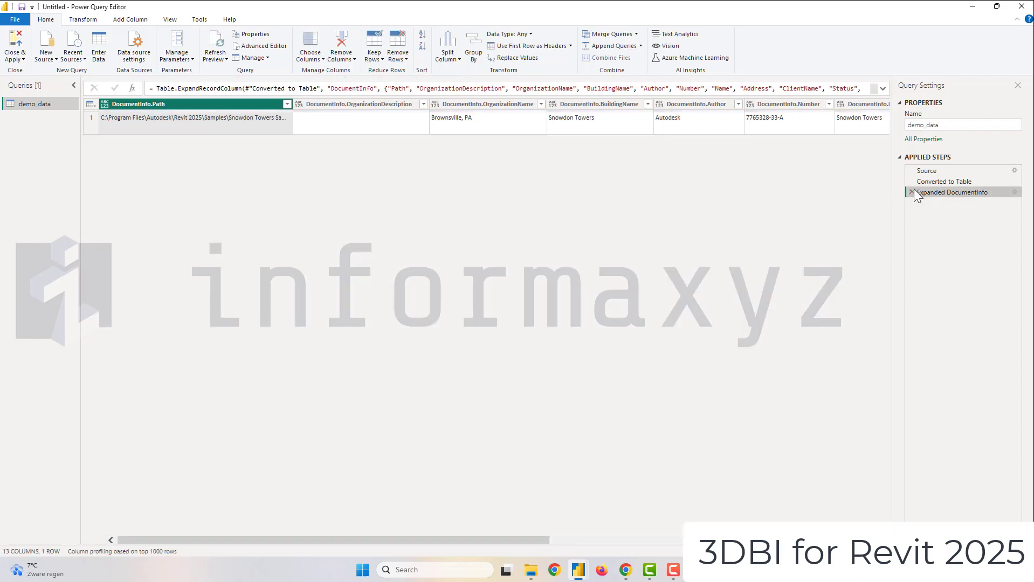
left_click(912, 192)
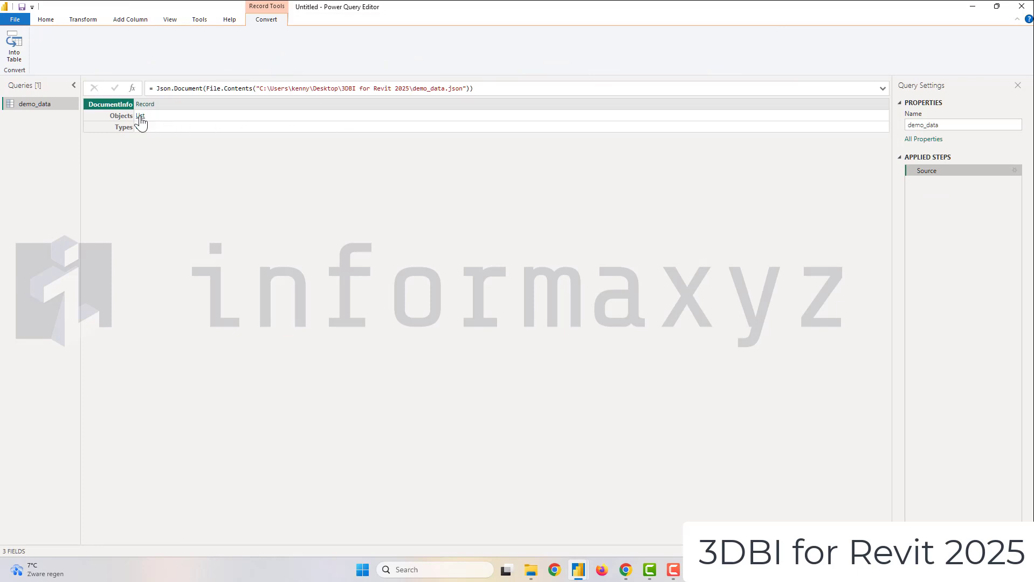
Step: Drill into the Objects list and convert it to a one-column table of records
left_click(141, 116)
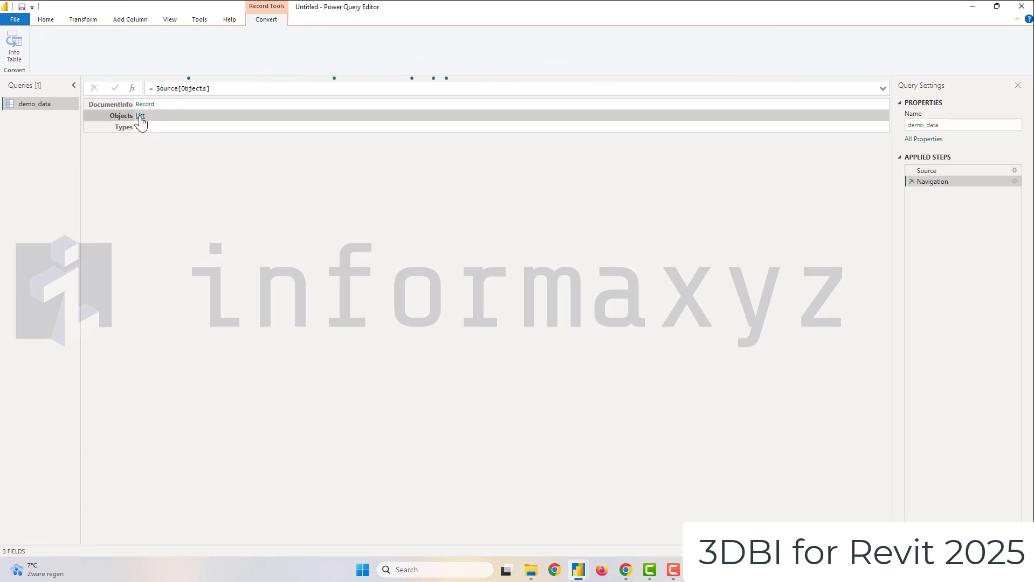
left_click(140, 116)
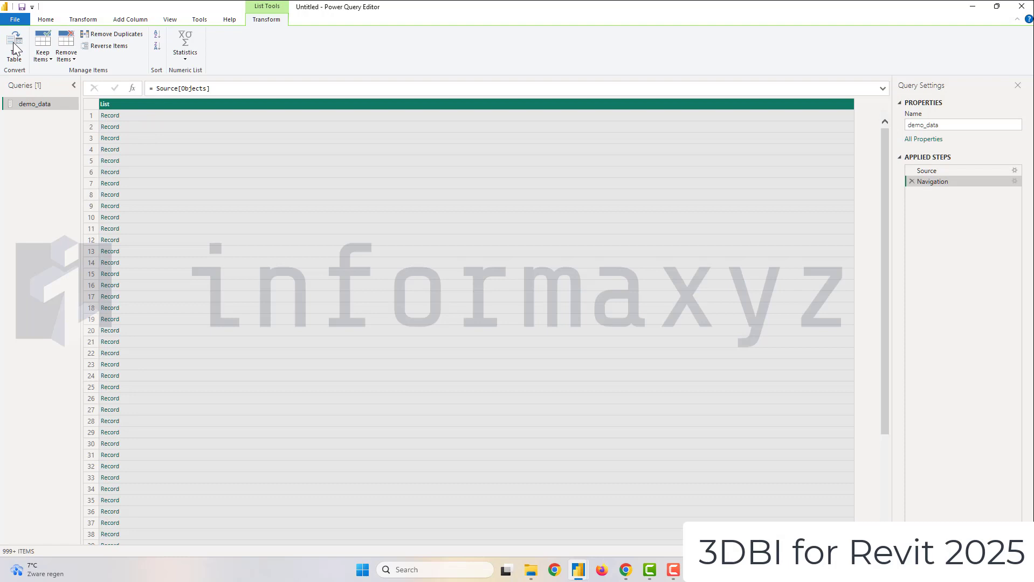
left_click(14, 47)
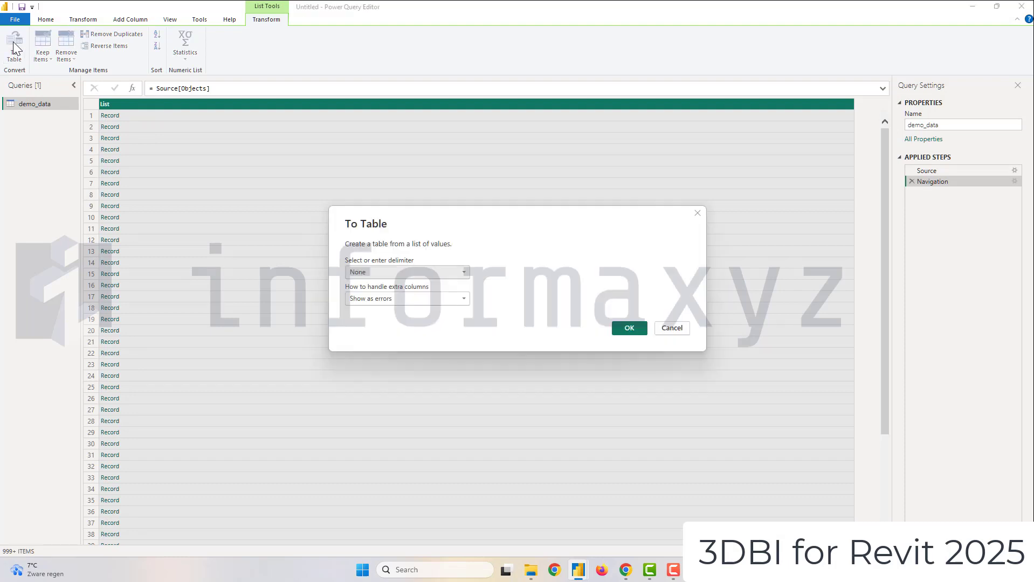
left_click(628, 328)
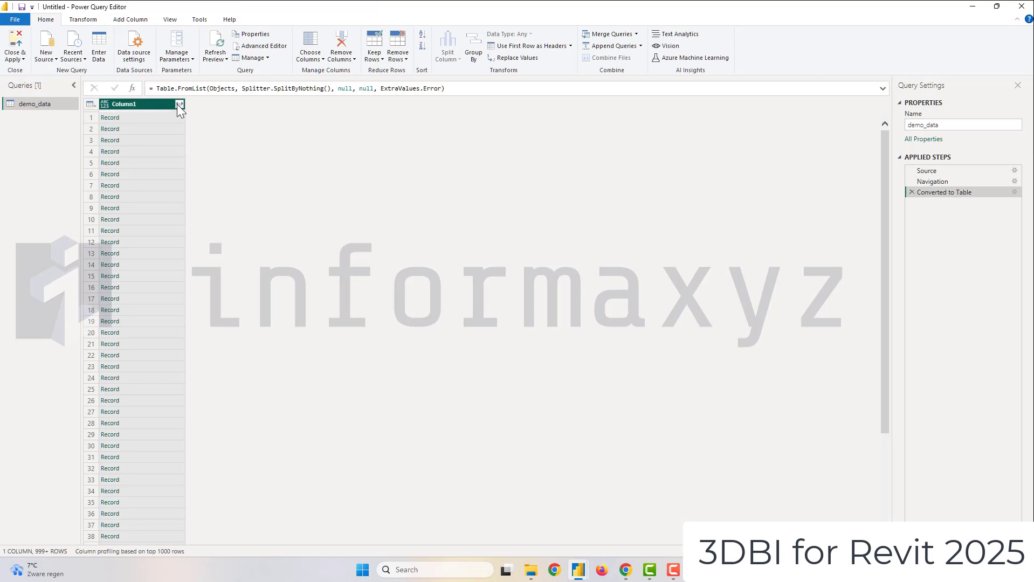
Step: Expand Column1 into unprefixed Id, ElementId, CategoryName and TypeId, then Close & Apply
left_click(180, 104)
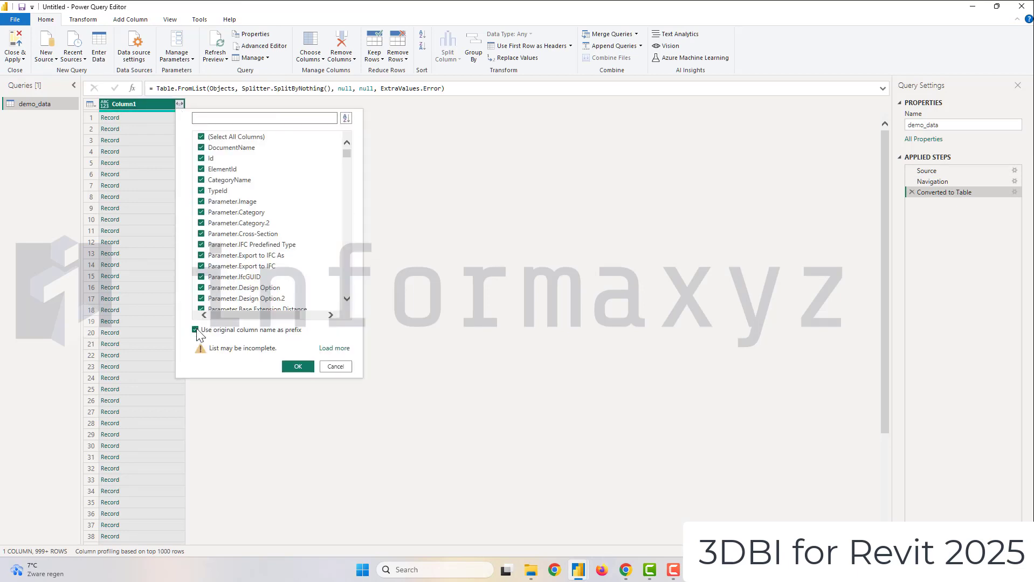
left_click(202, 137)
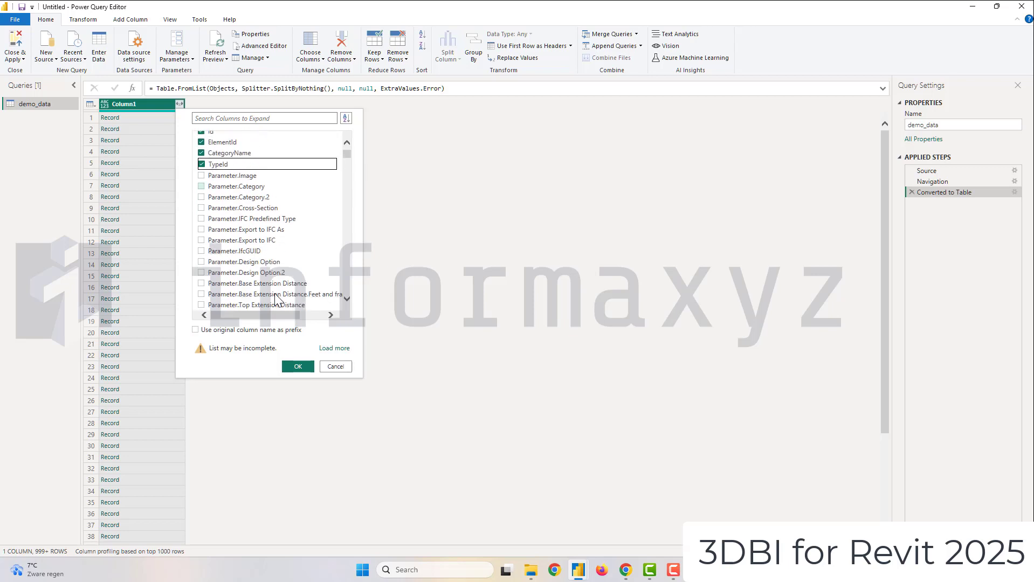
left_click(296, 366)
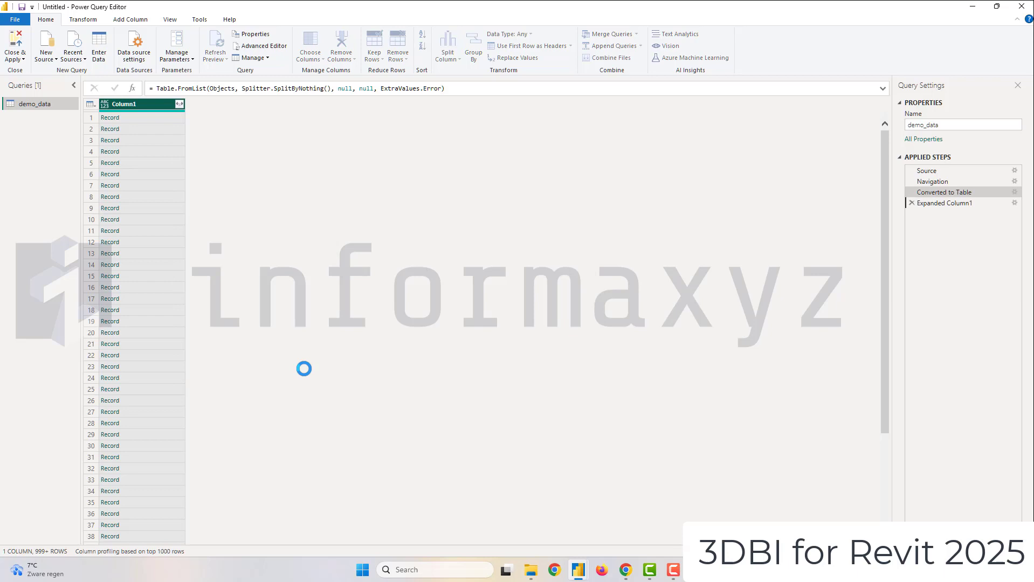
left_click(179, 104)
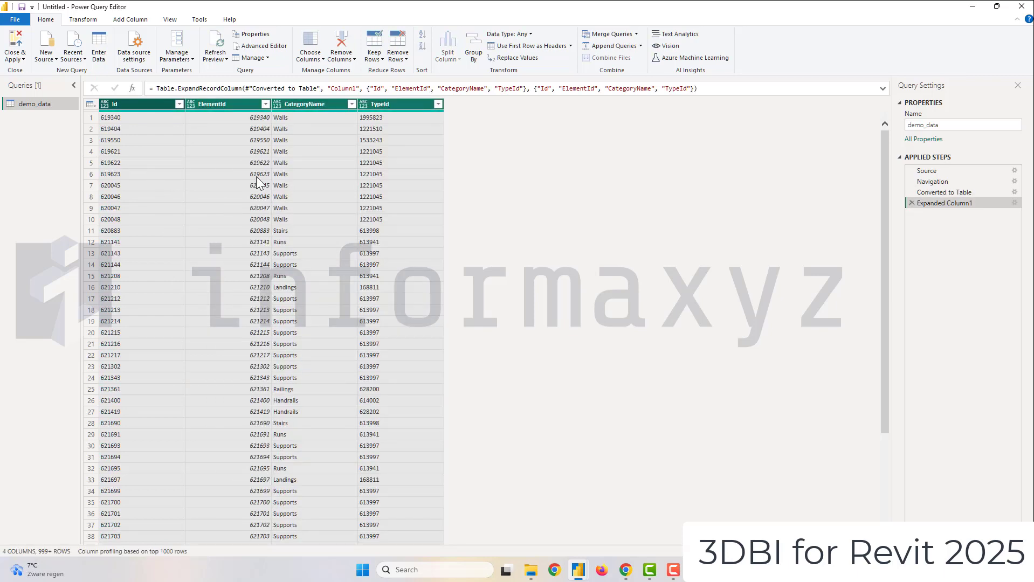
mouse_move(14, 43)
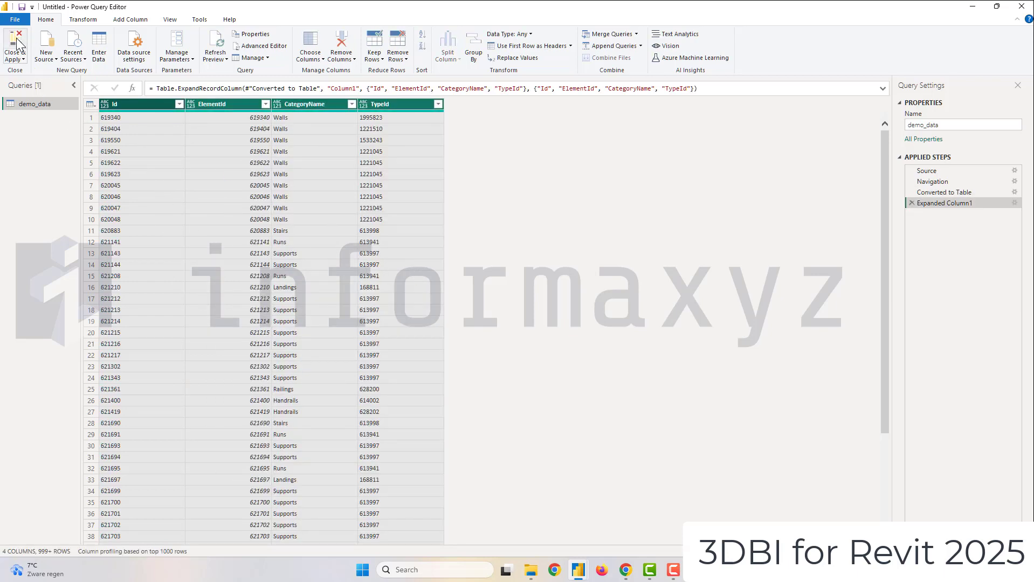
left_click(14, 47)
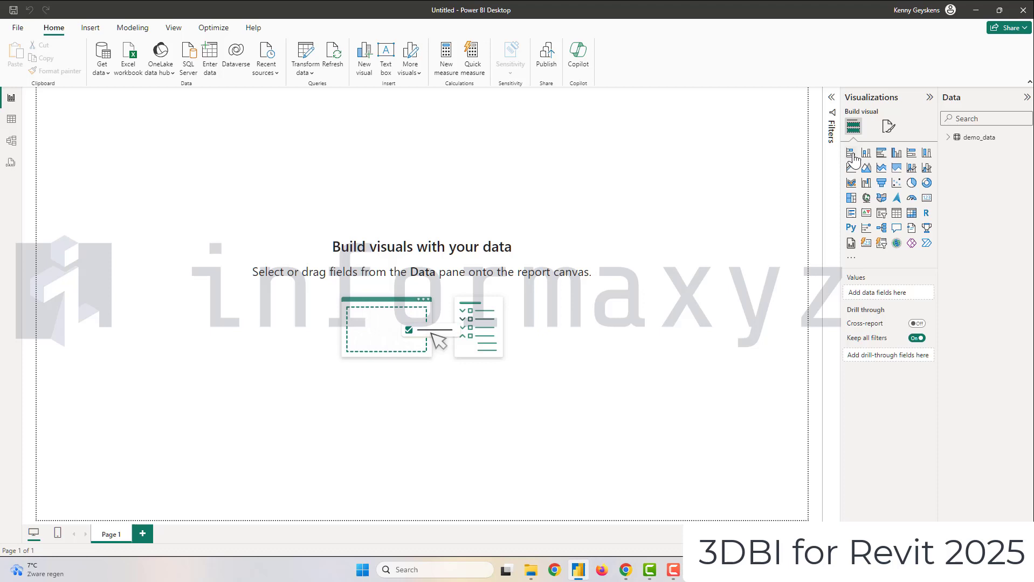
Step: Add a bar chart with CategoryName on the Y-axis and Count of Id on the X-axis
left_click(852, 153)
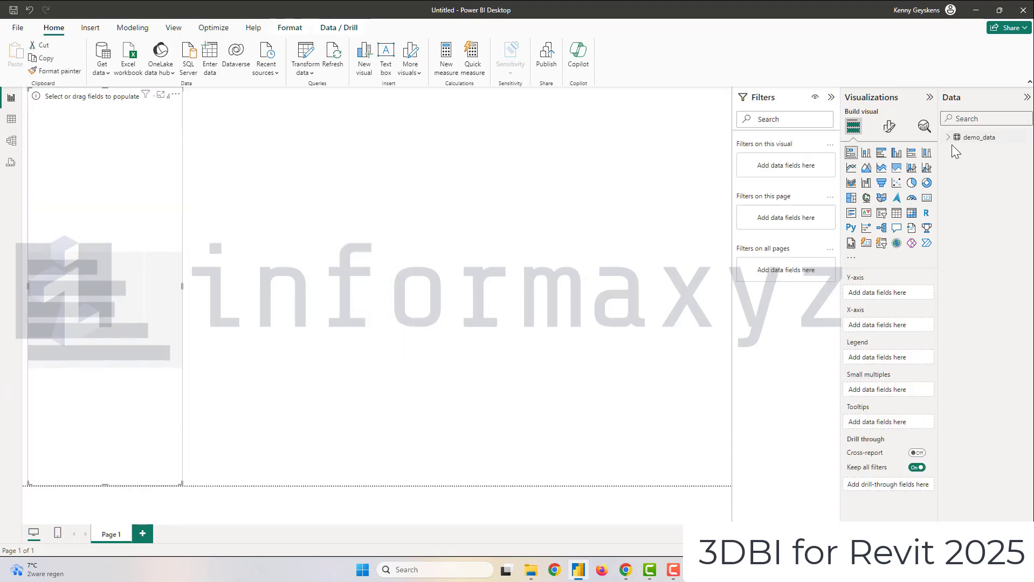
left_click(956, 136)
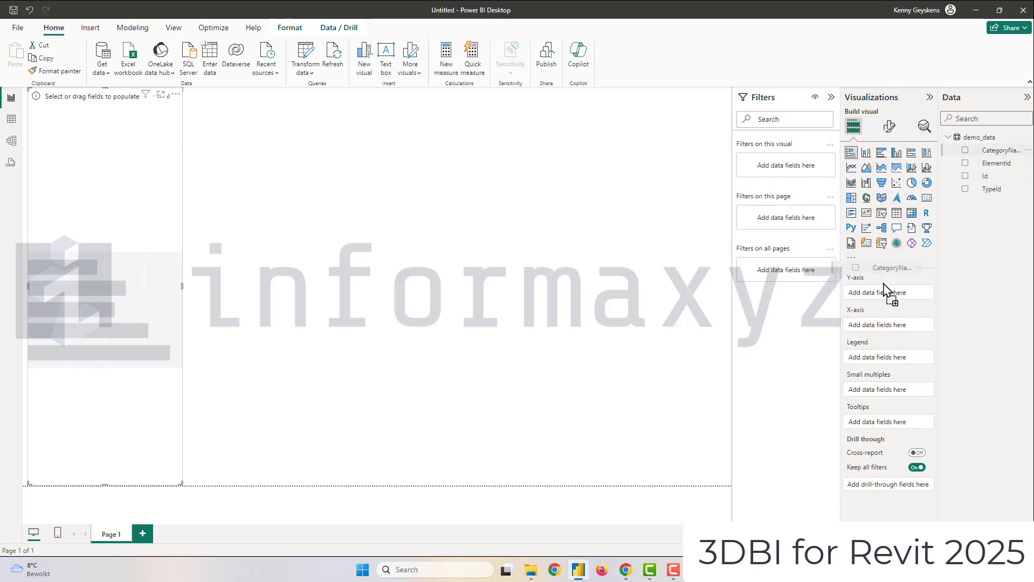
left_click(965, 150)
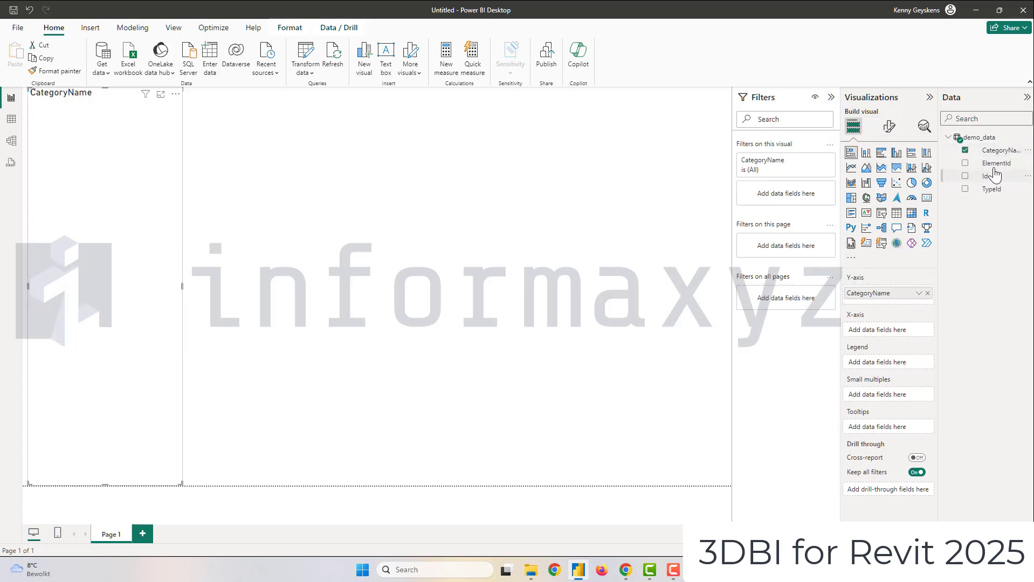
left_click(966, 176)
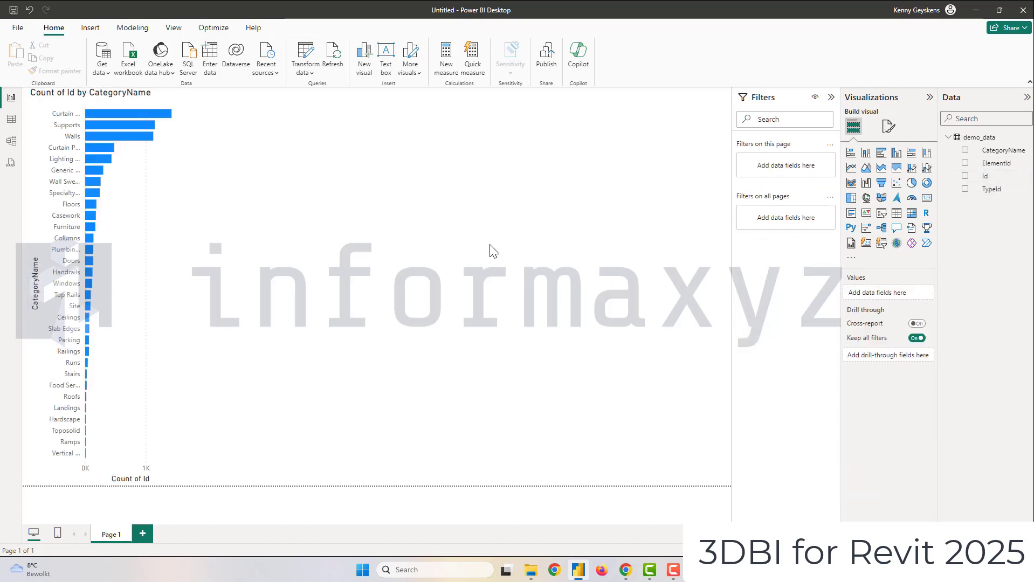
mouse_move(851, 258)
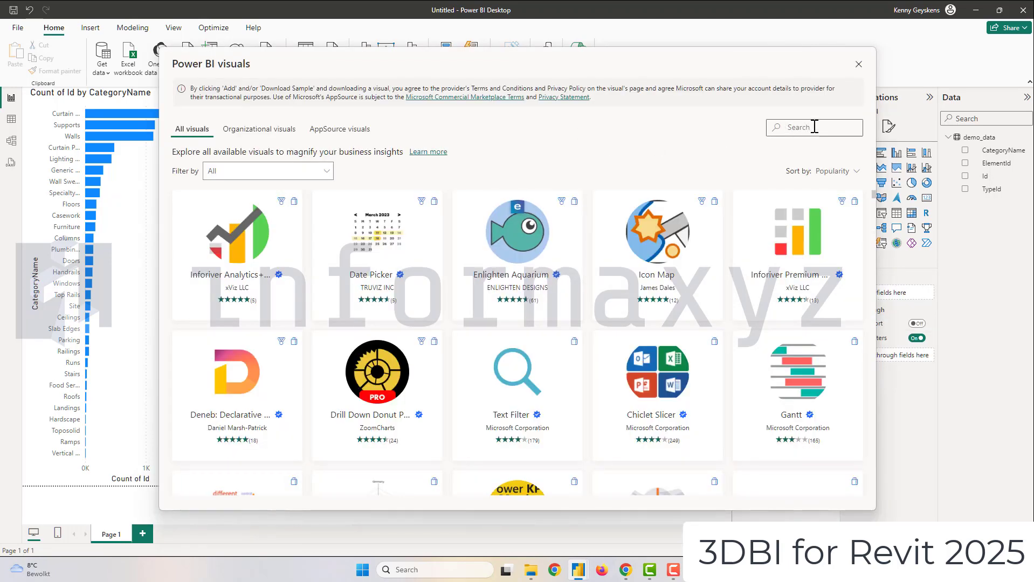
Step: Search AppSource for 3dbi and import the INFORMAXYZ 3DBI visual
type("3dbi")
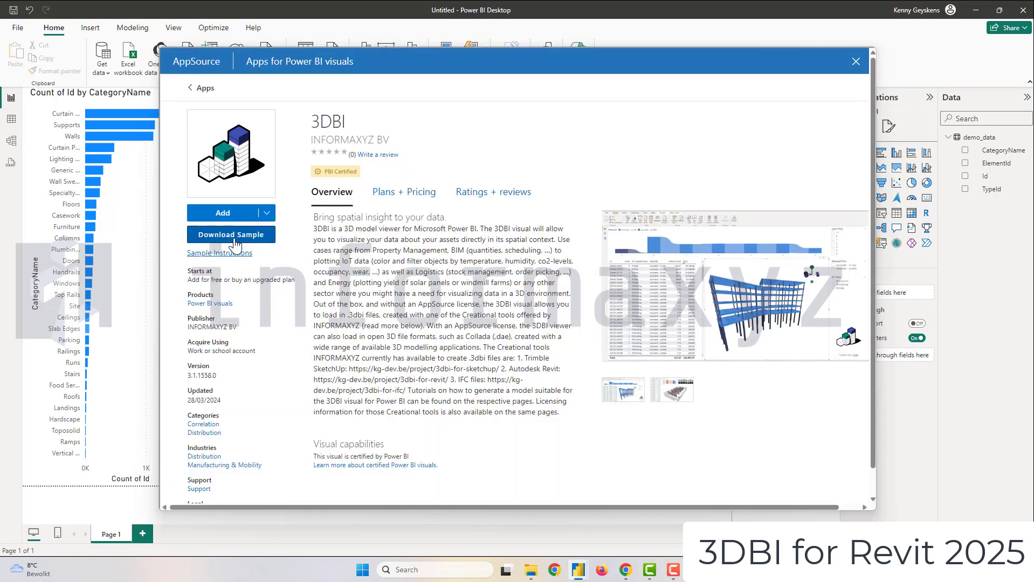
mouse_move(227, 213)
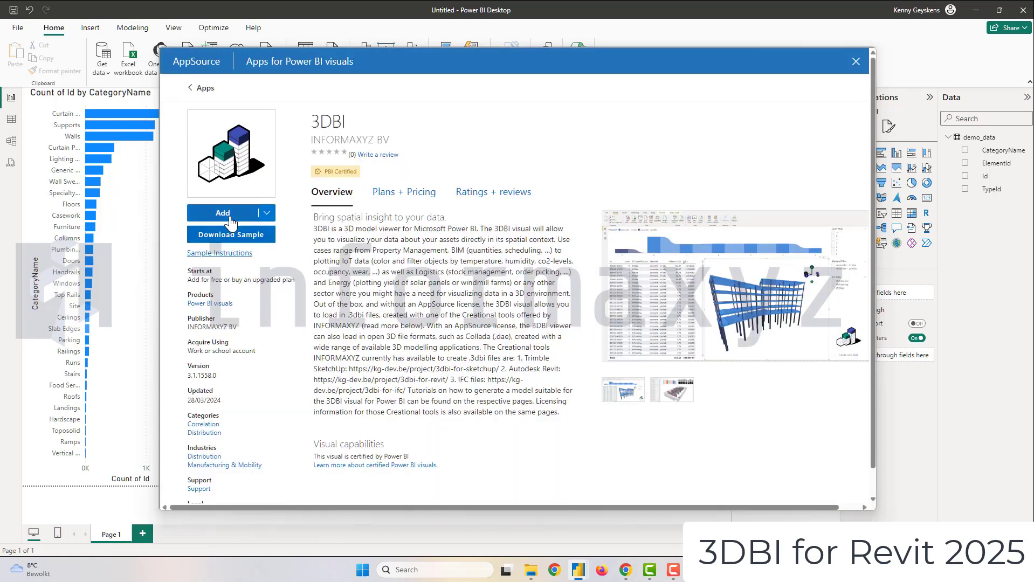
mouse_move(181, 172)
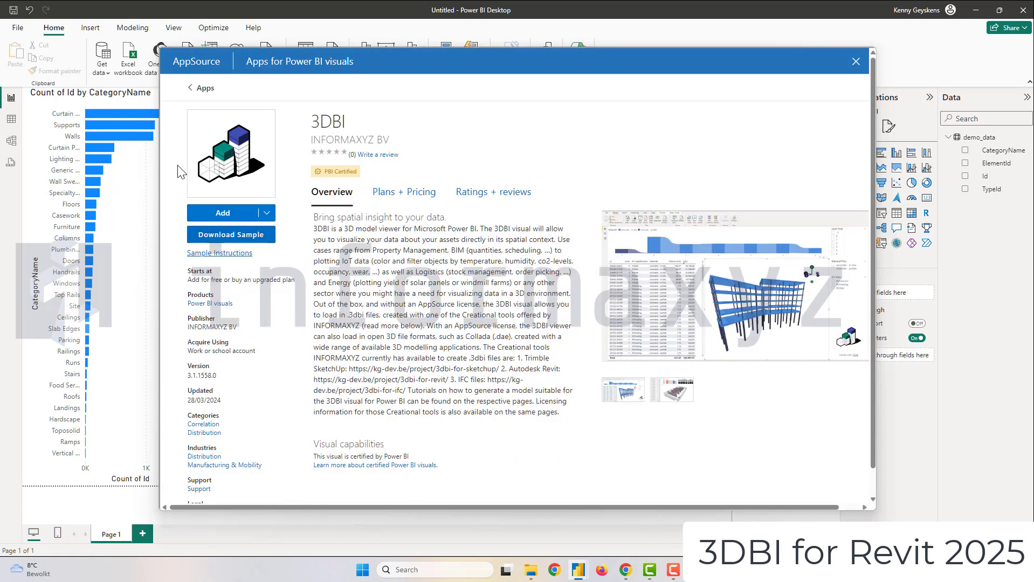
left_click(855, 61)
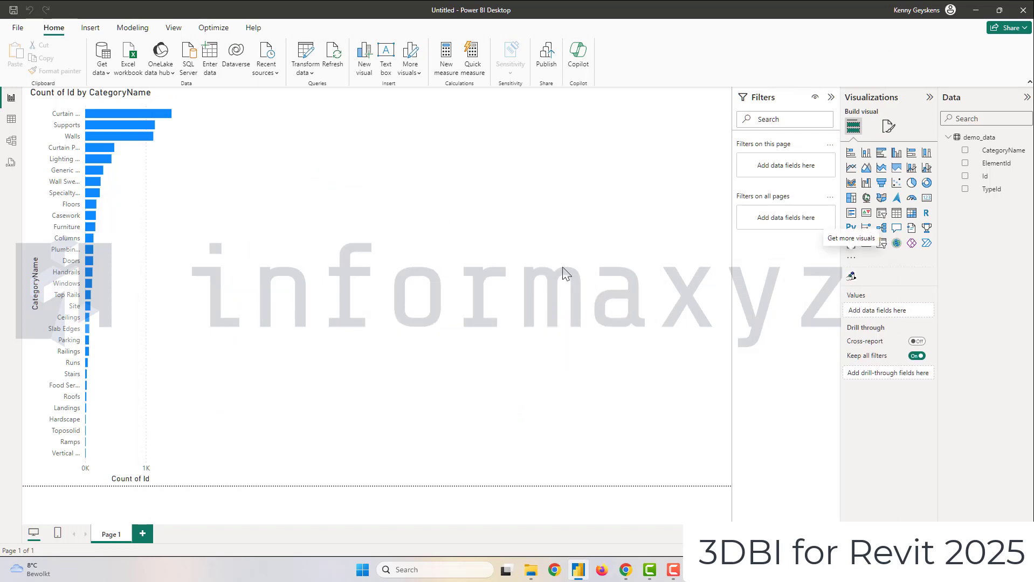
Step: Add a 3DBI visual beside the bar chart, accept its license, and set Id as object identifier
left_click(264, 283)
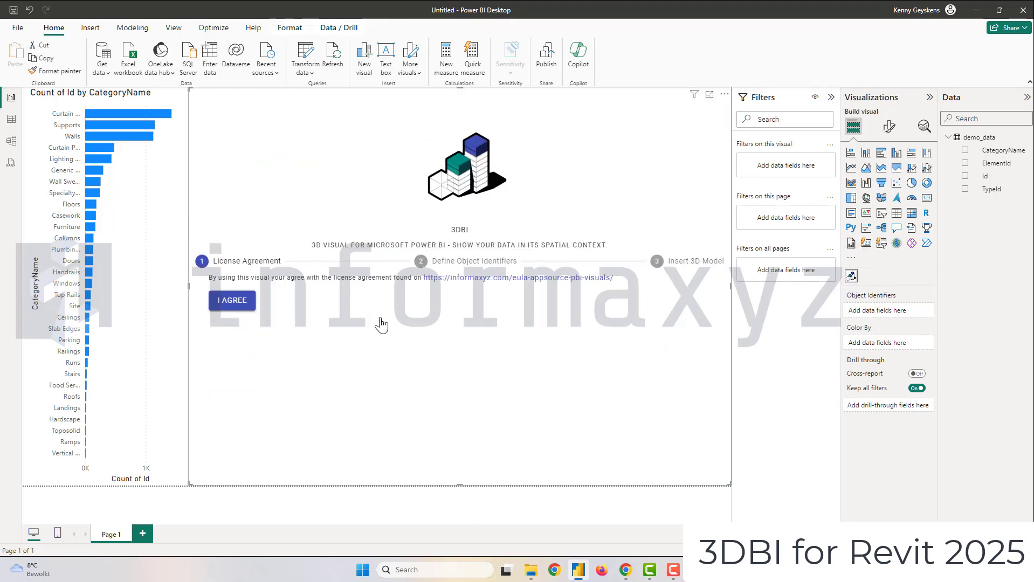
left_click(231, 300)
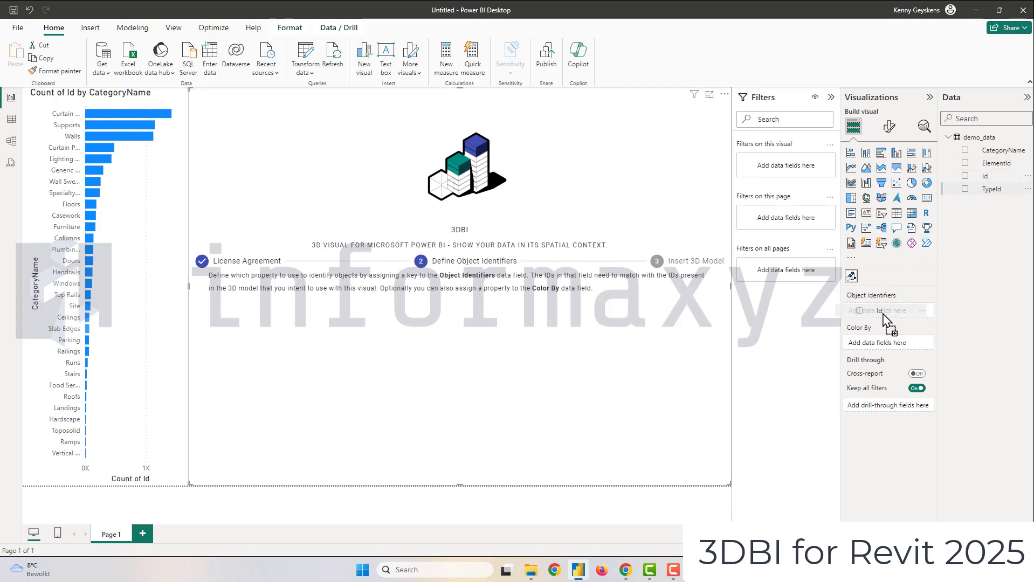
left_click(682, 463)
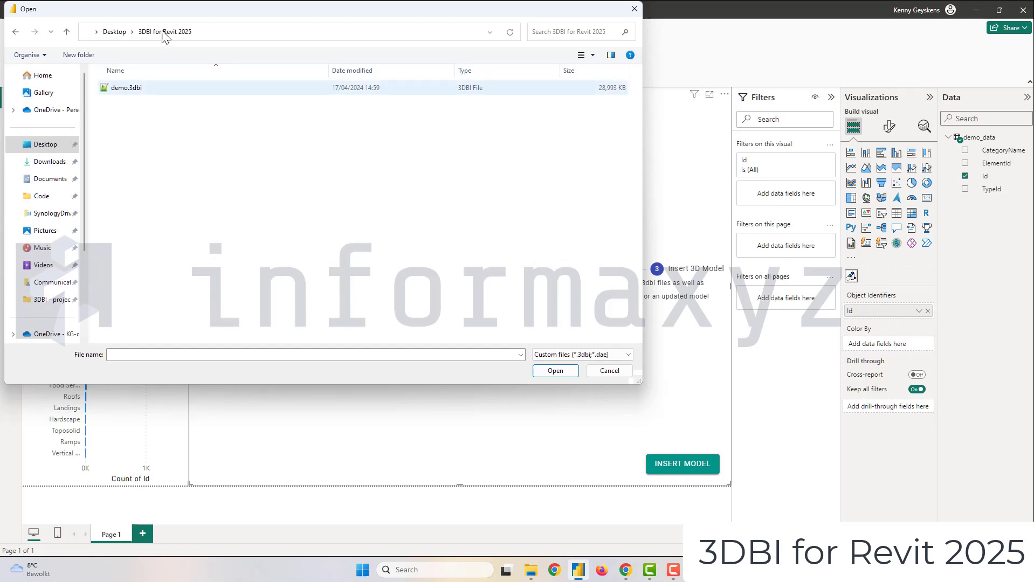
Step: Insert the demo.3dbi model file into the 3DBI visual
left_click(125, 87)
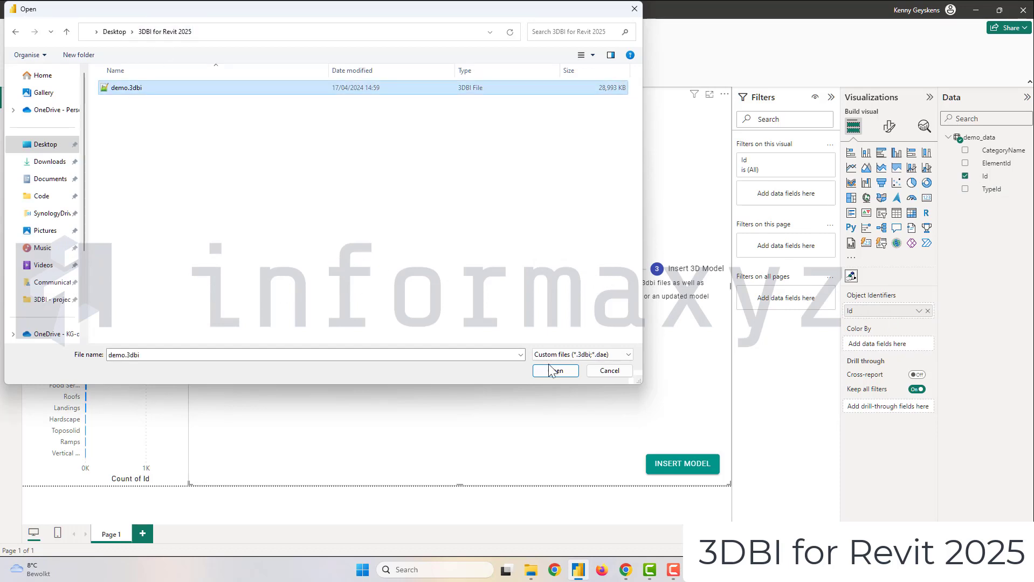
left_click(555, 370)
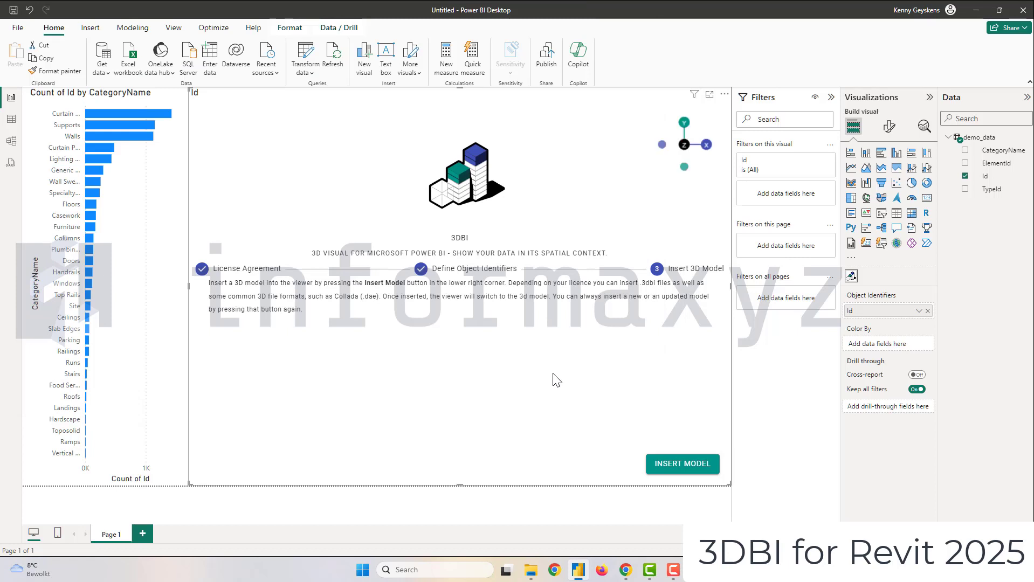
left_click(681, 464)
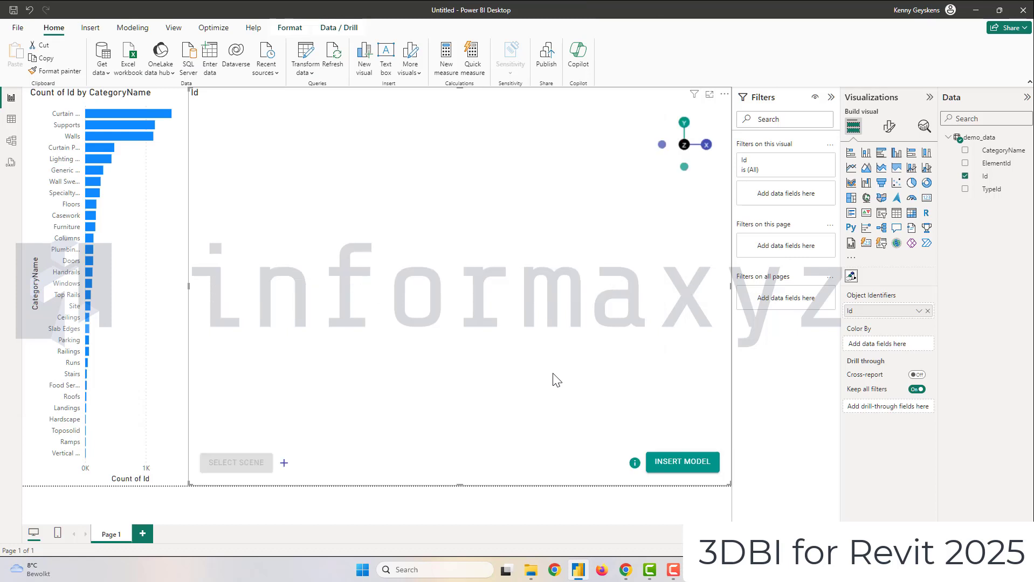
Step: Let the demo.3dbi street scene load, then filter the model to Supports elements
left_click(682, 461)
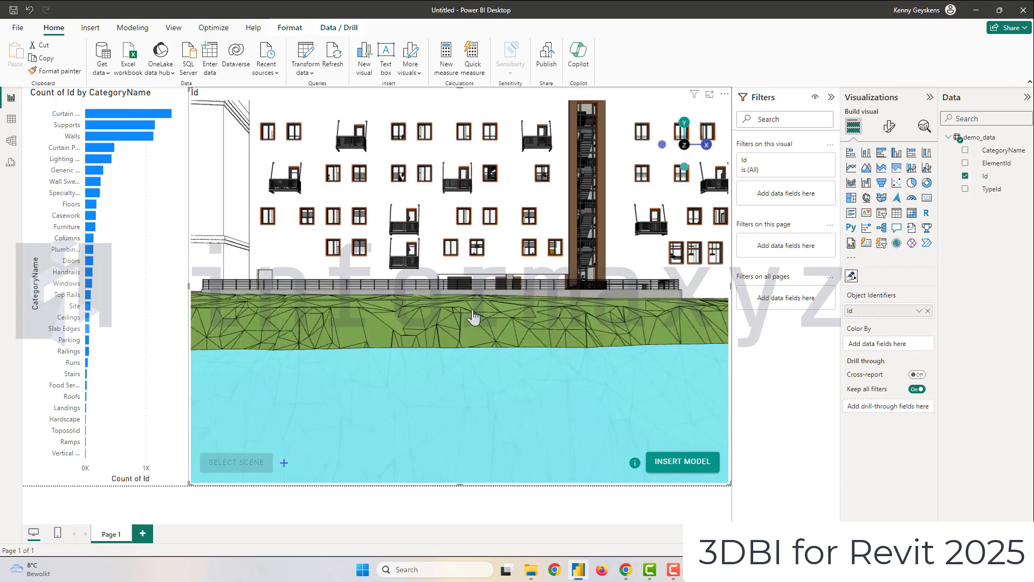
mouse_move(473, 309)
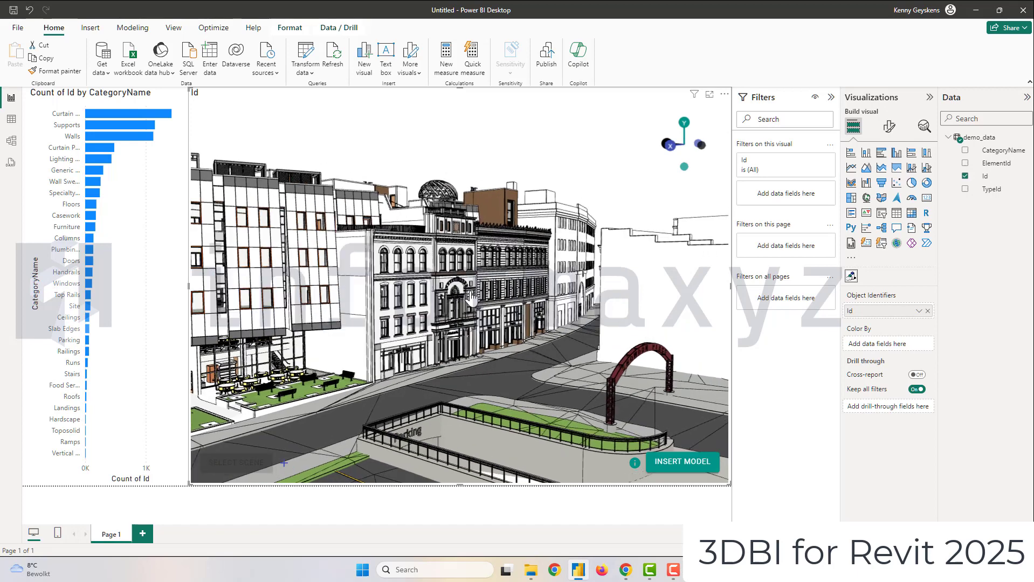
left_click(120, 125)
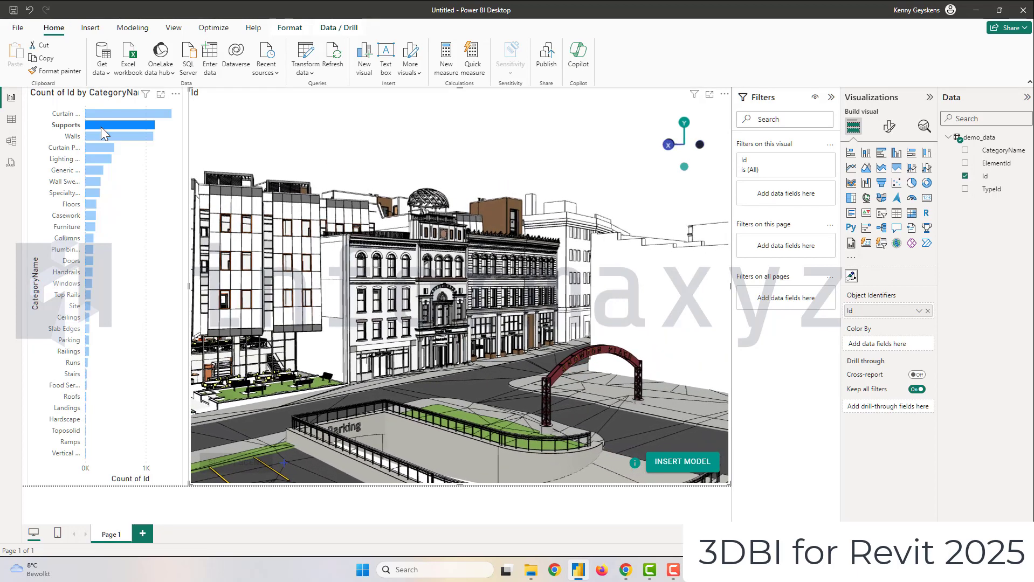
Step: Cross-filter the 3D model by Walls, the largest category, Floors, Casework, then Furniture
left_click(118, 136)
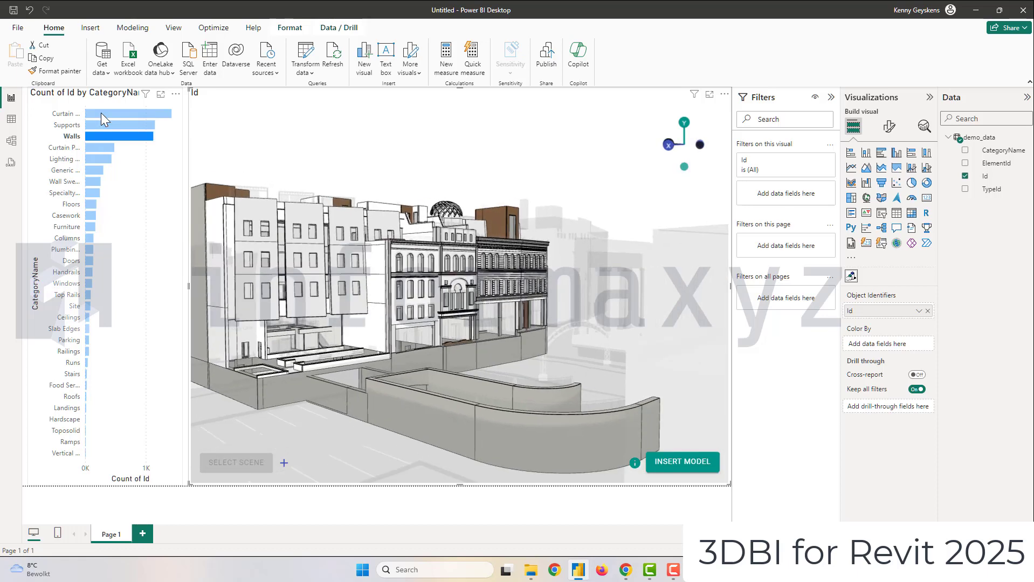
left_click(129, 114)
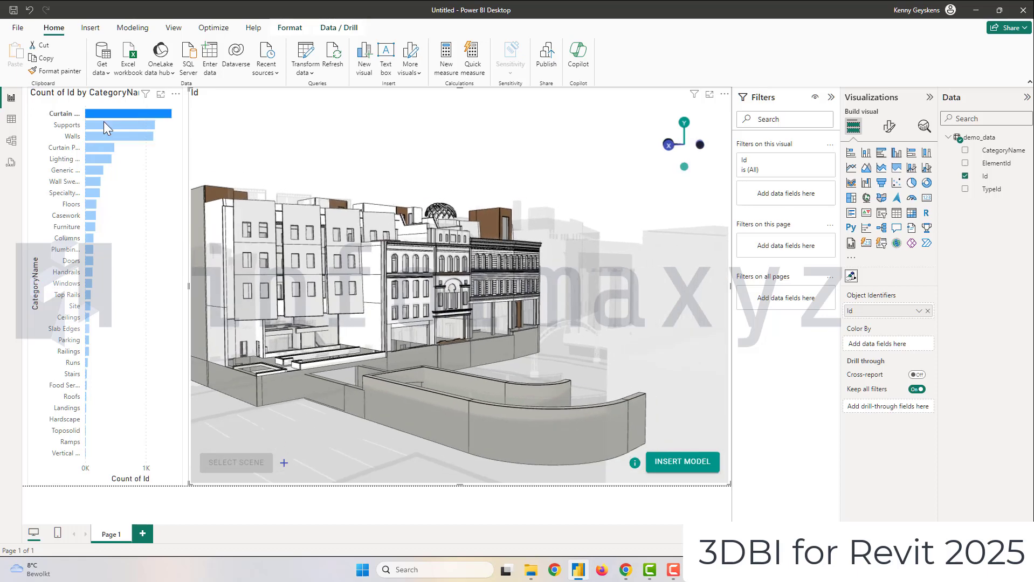
left_click(92, 204)
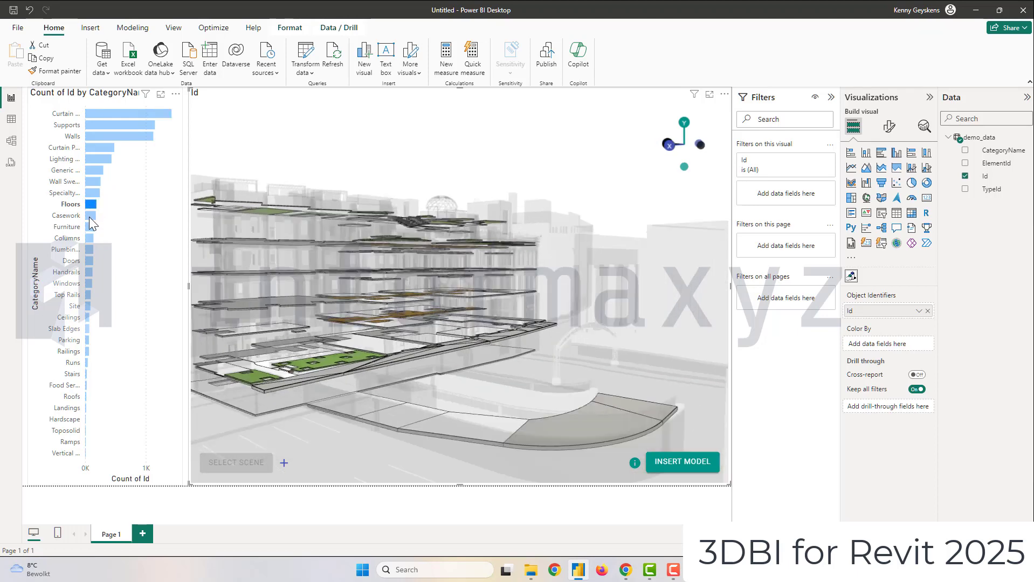
left_click(66, 215)
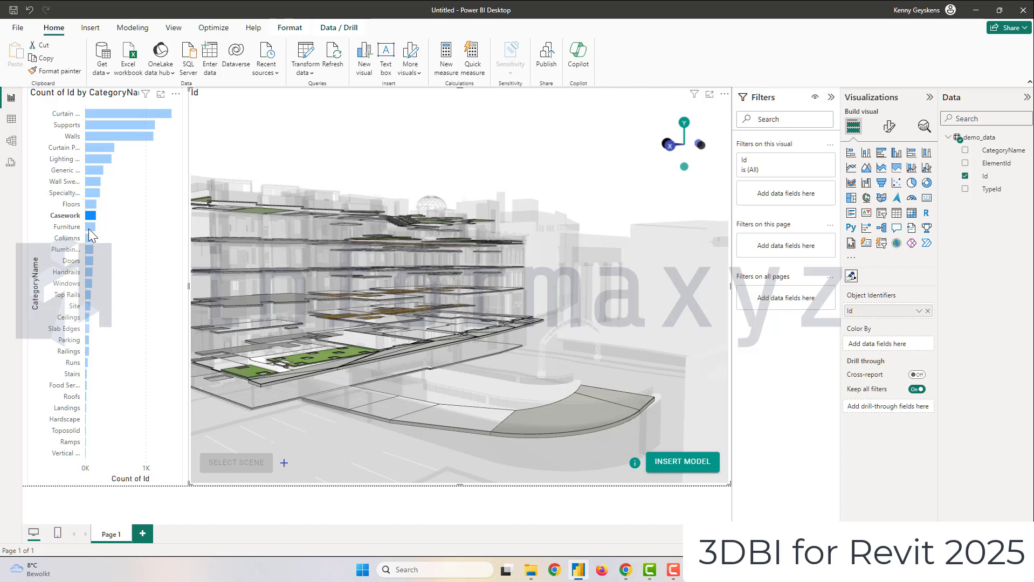
left_click(66, 227)
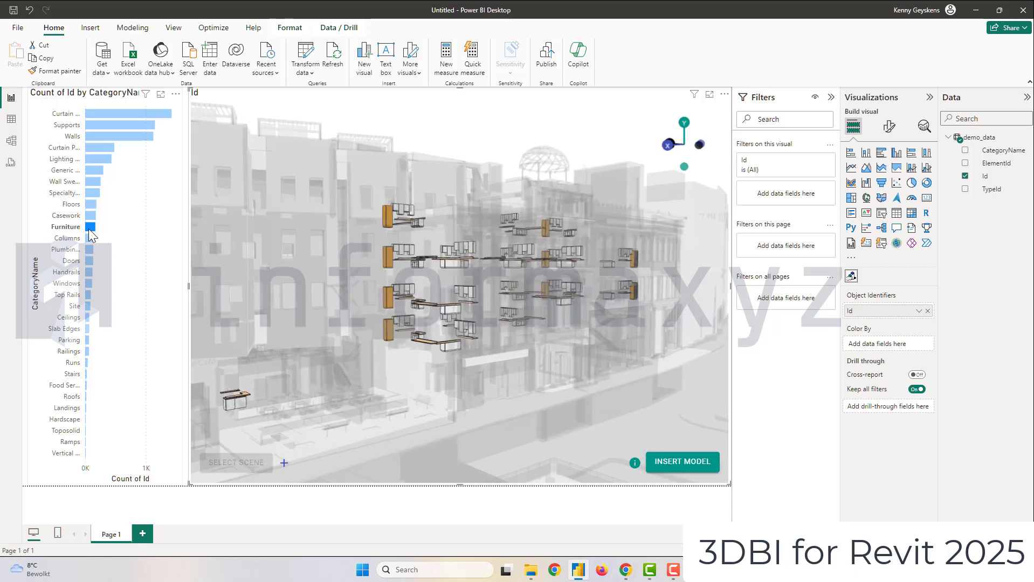